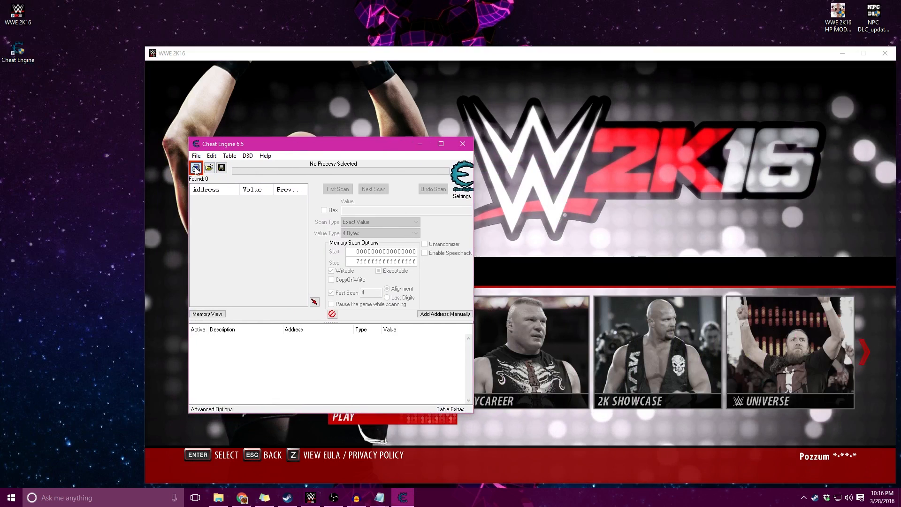
- Attach Cheat Engine to WWE2K16.exe and open Memory View
left_click(197, 167)
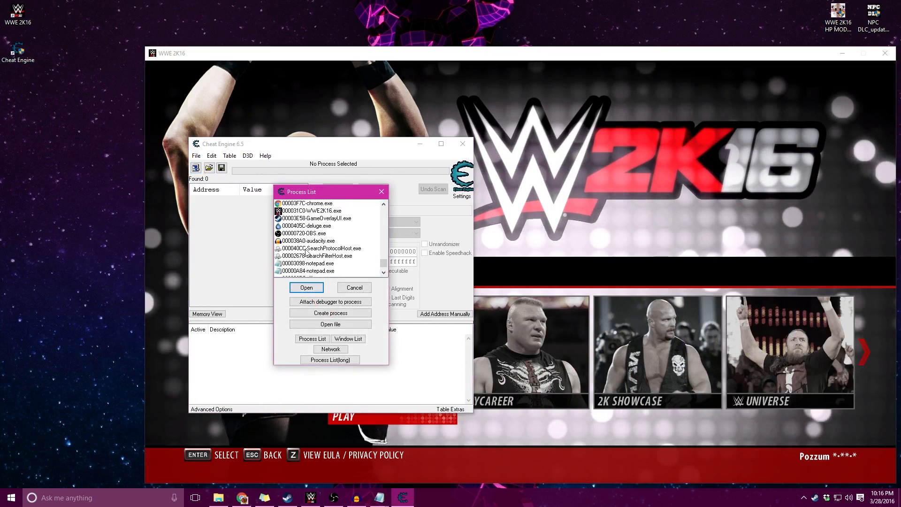
left_click(306, 287)
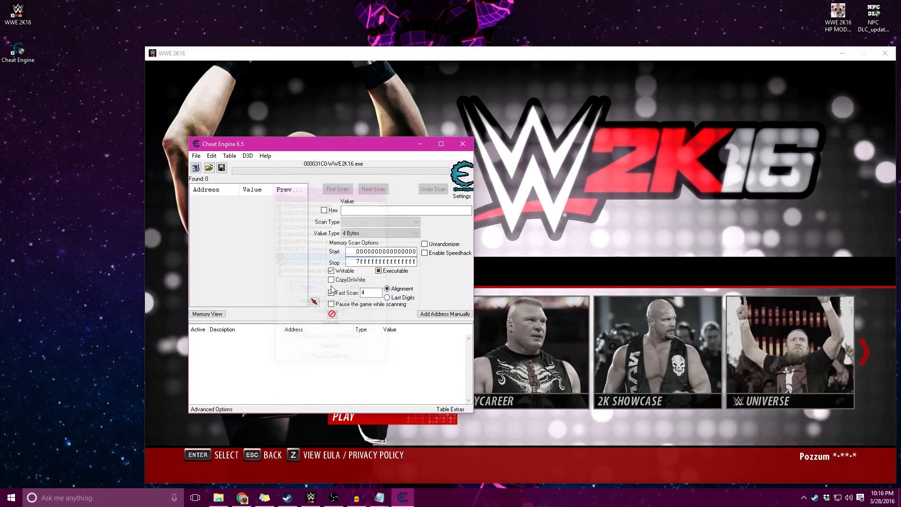
left_click_drag(333, 144, 348, 135)
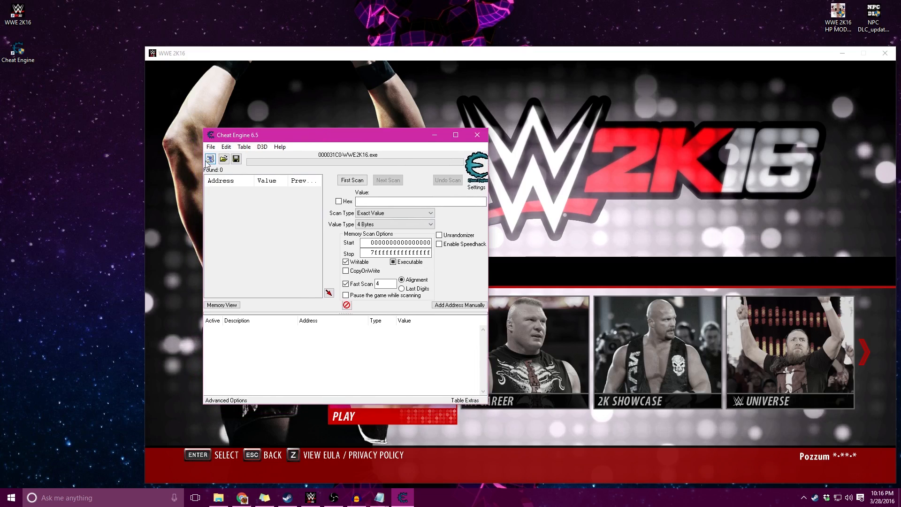
left_click(210, 159)
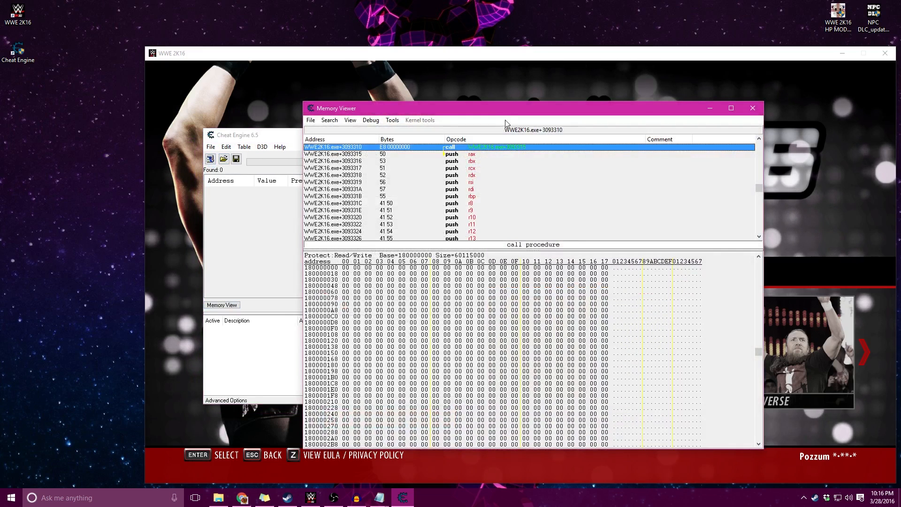
- Find Big E Langston in row 210 and select his entrance address 1426E82A4
left_click_drag(506, 108, 218, 112)
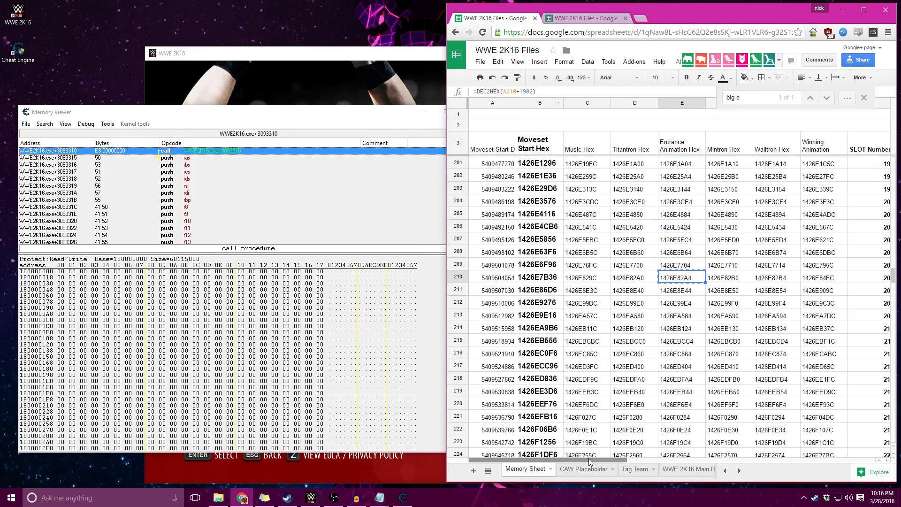
scroll("right", 3)
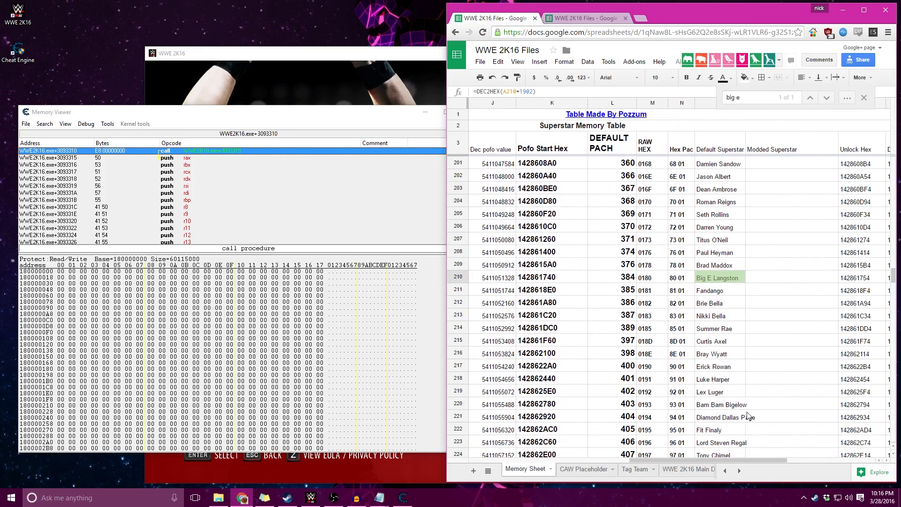
left_click(719, 277)
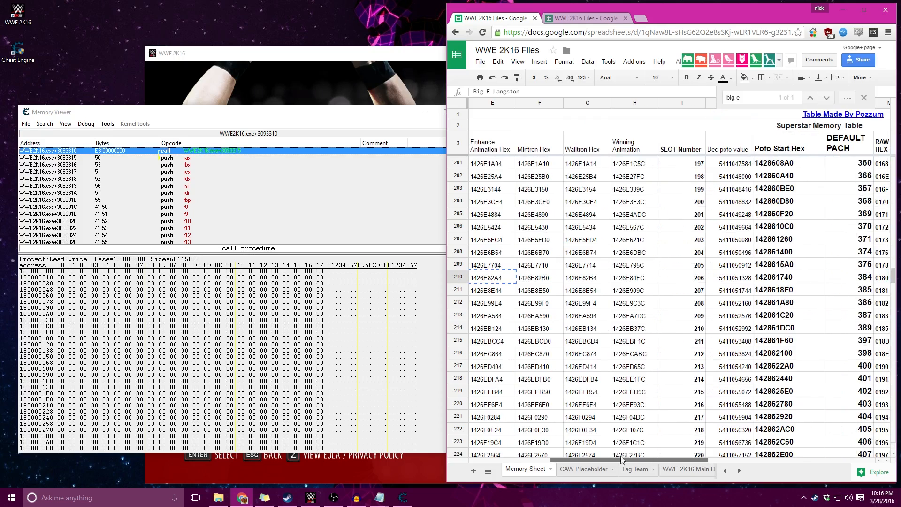
scroll("left", 3)
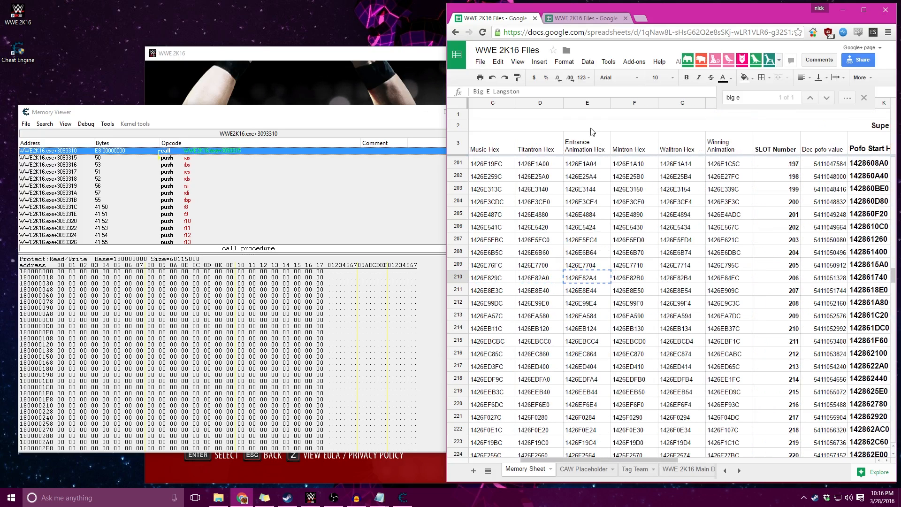
left_click(587, 277)
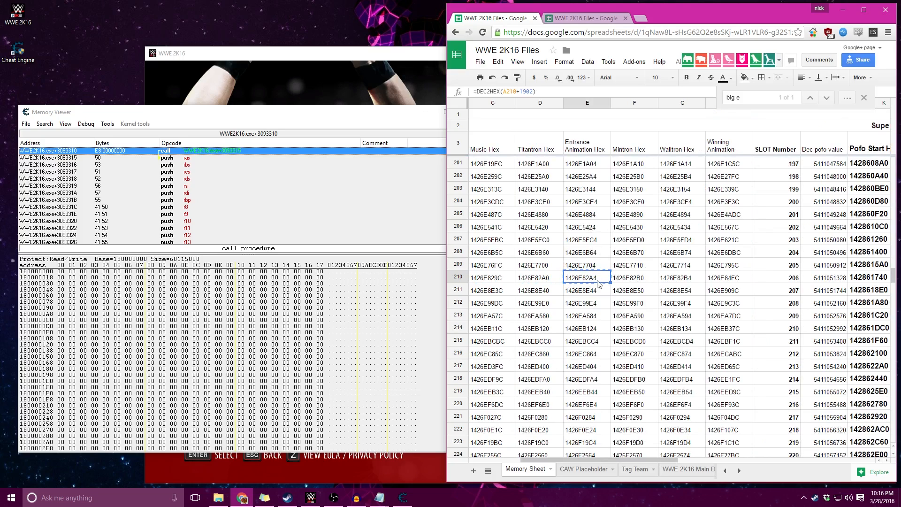
- Go to address 1426E82A4 and display the memory as 4-byte decimal
right_click(75, 299)
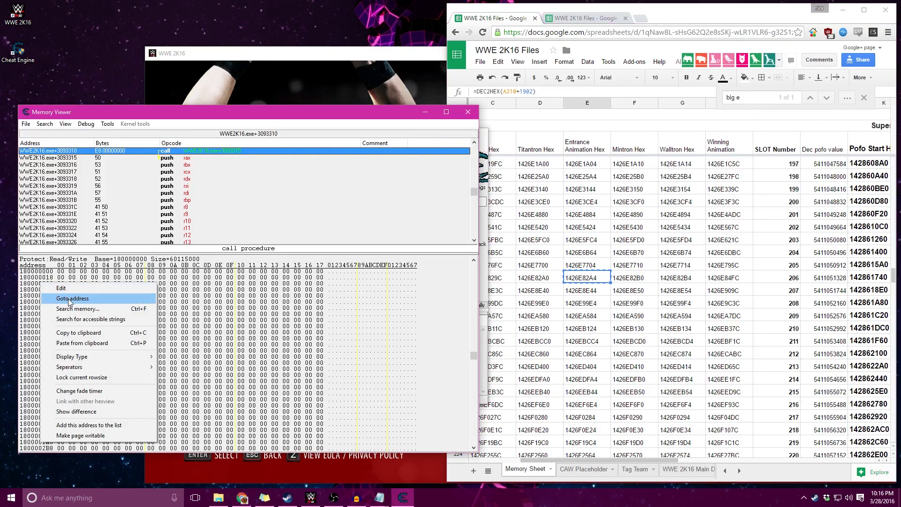
left_click(71, 299)
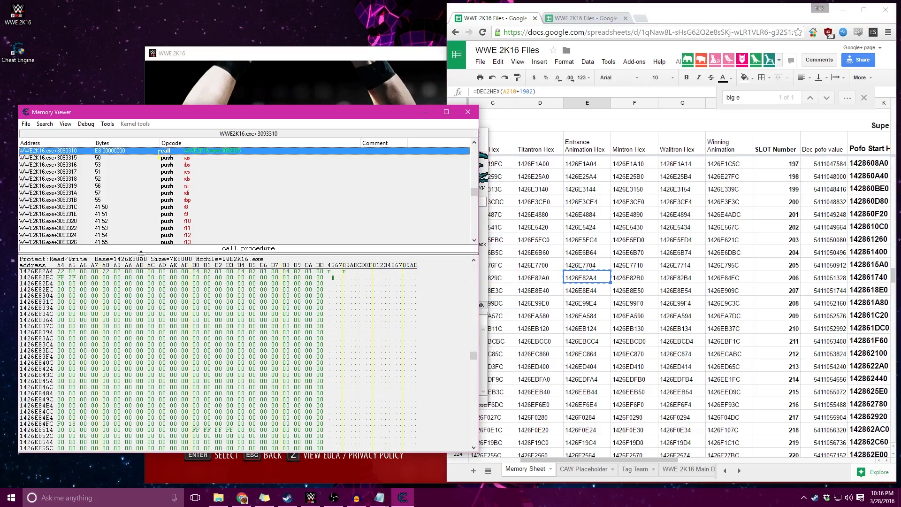
right_click(43, 275)
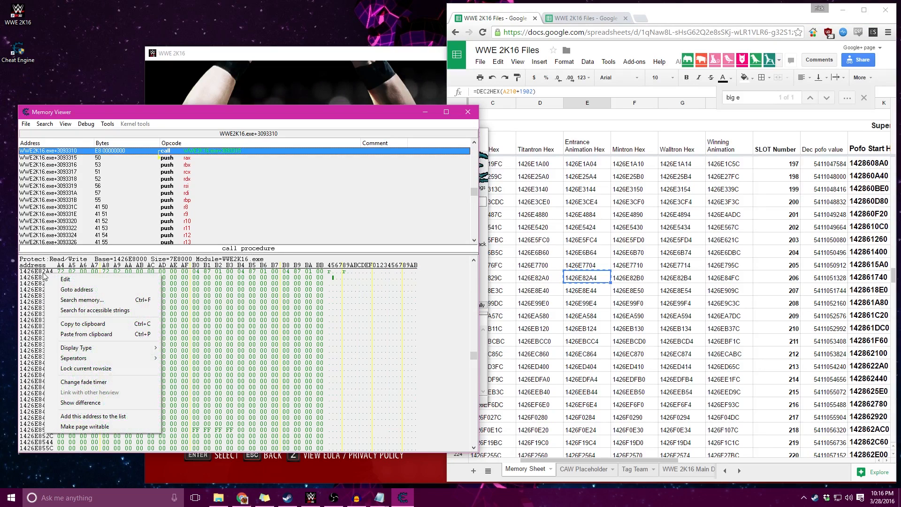
mouse_move(75, 348)
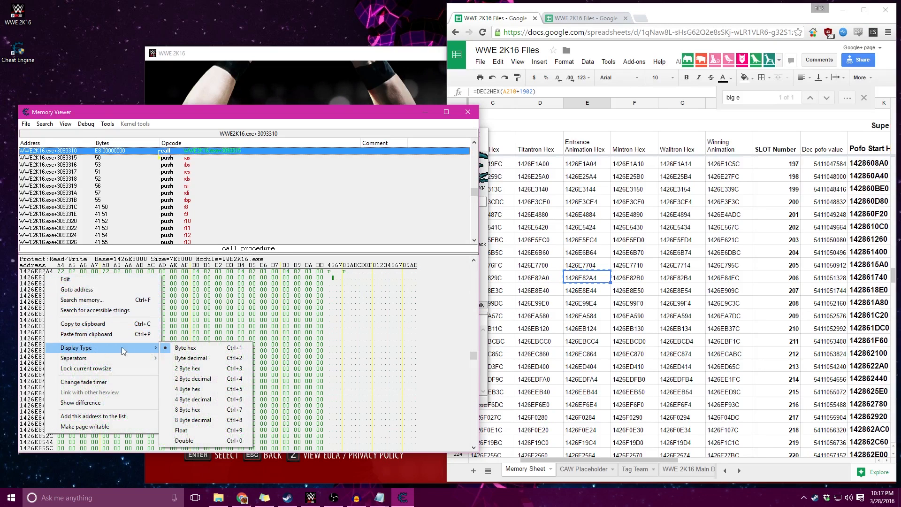
left_click(193, 399)
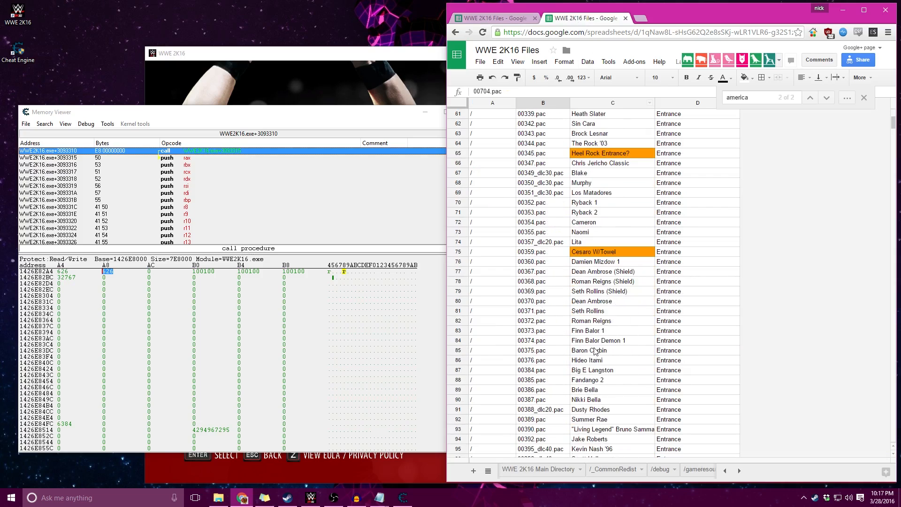
- Scroll the entrance file list to find Samoa Joe /W Towel, 00579_dlc30.pac
scroll("down", 3)
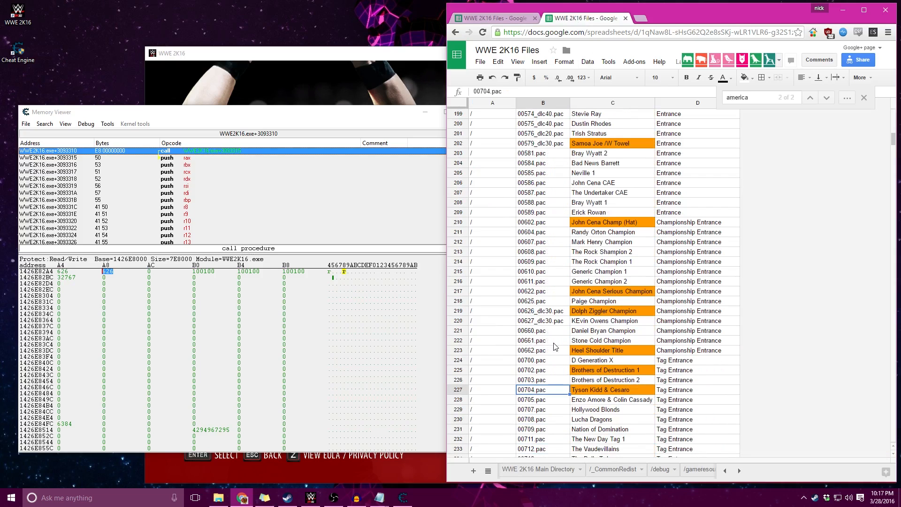
left_click(612, 311)
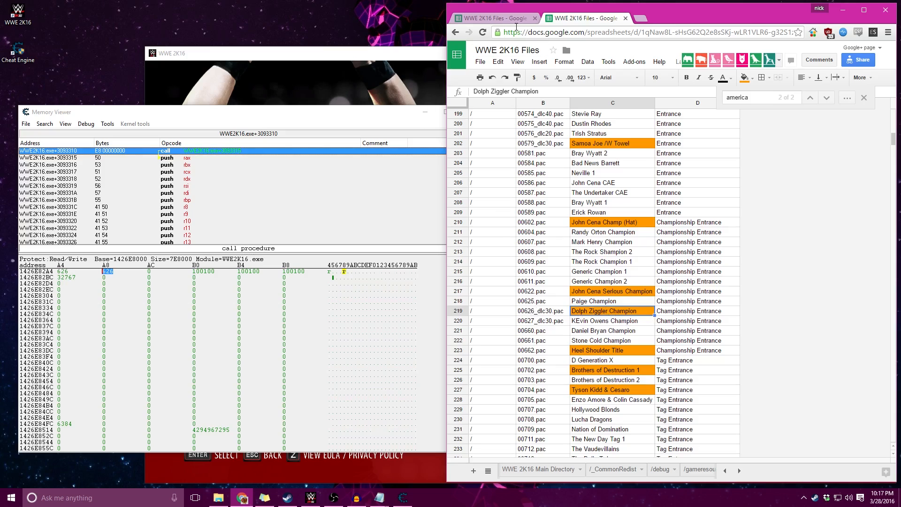
mouse_move(244, 139)
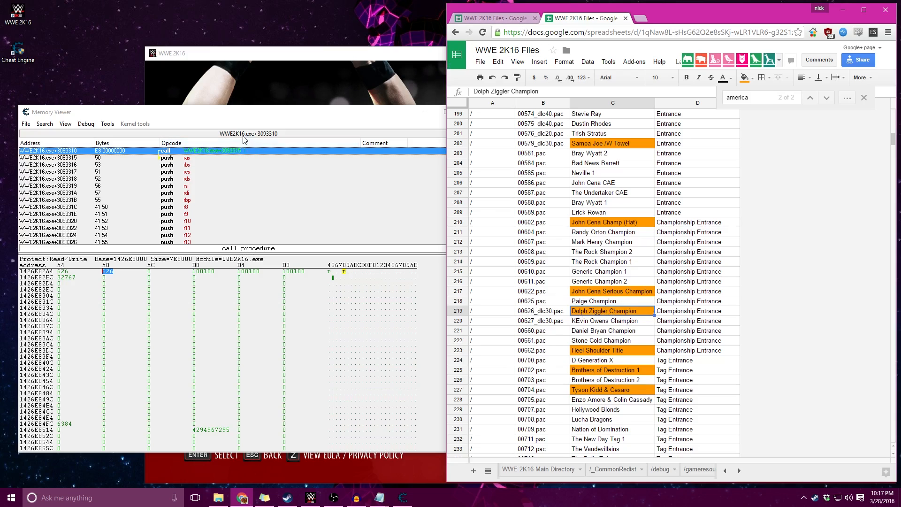
mouse_move(119, 276)
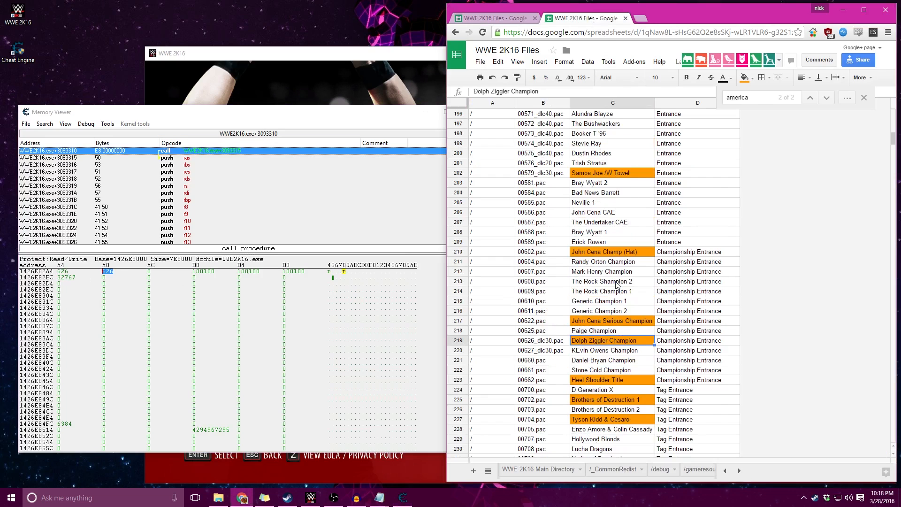
scroll("down", 3)
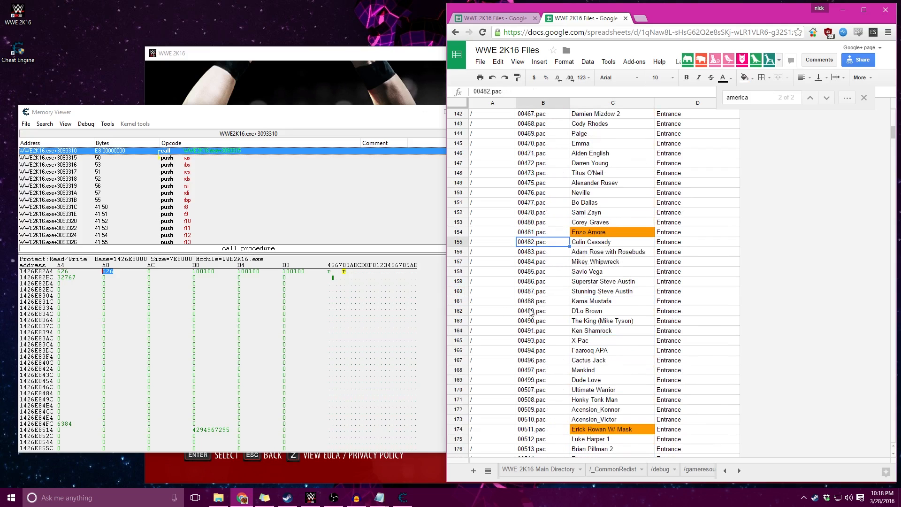
scroll("down", 3)
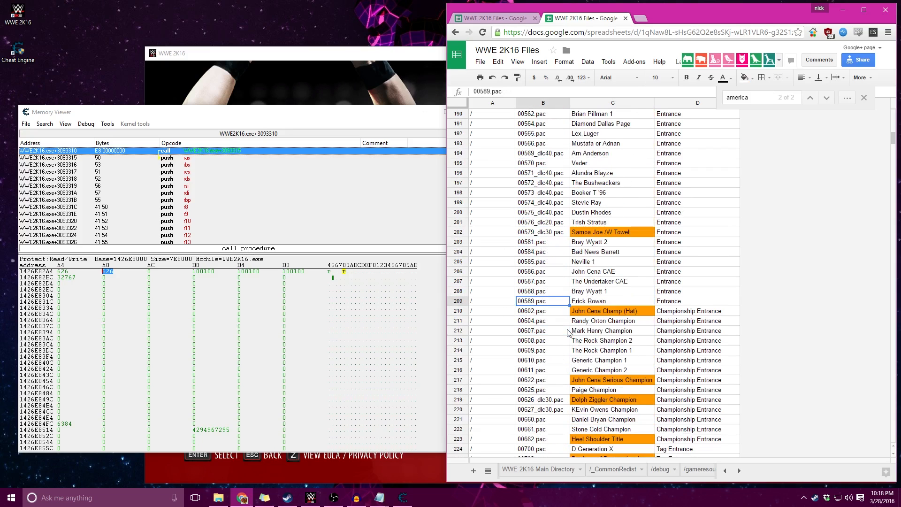
left_click(612, 231)
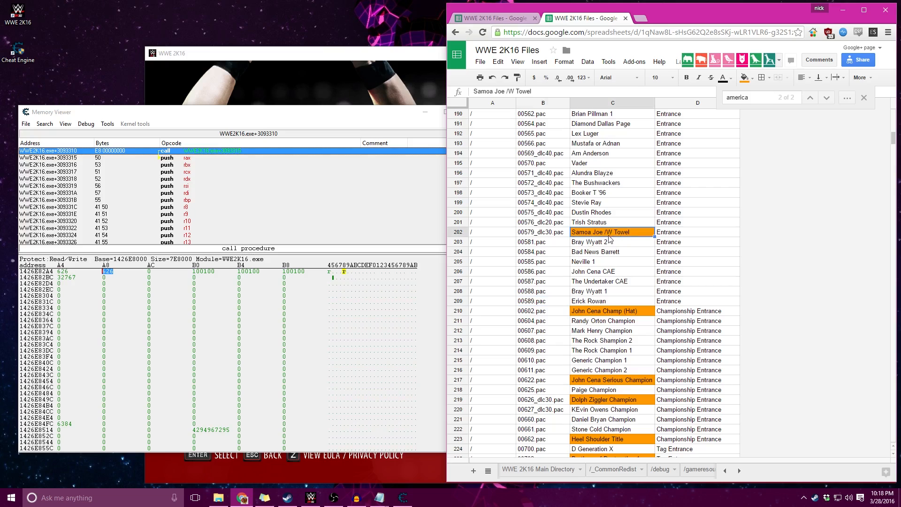
scroll("down", 3)
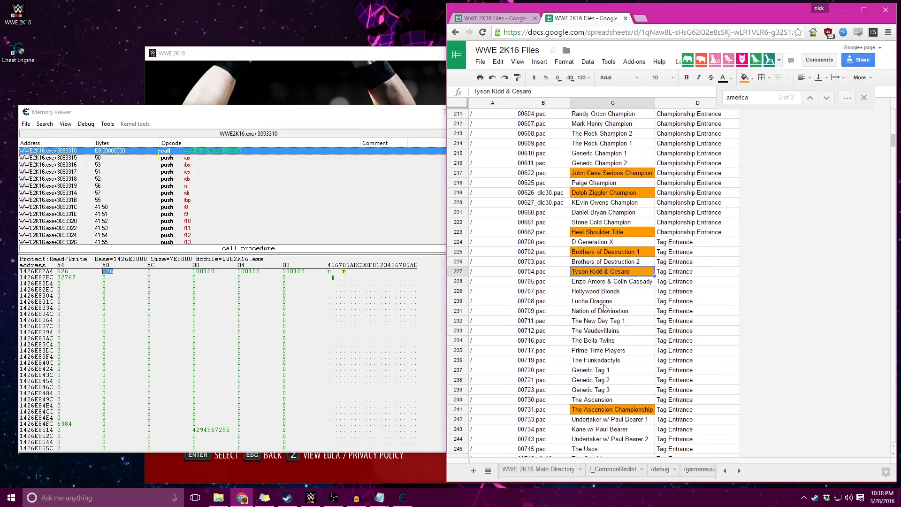
left_click(612, 379)
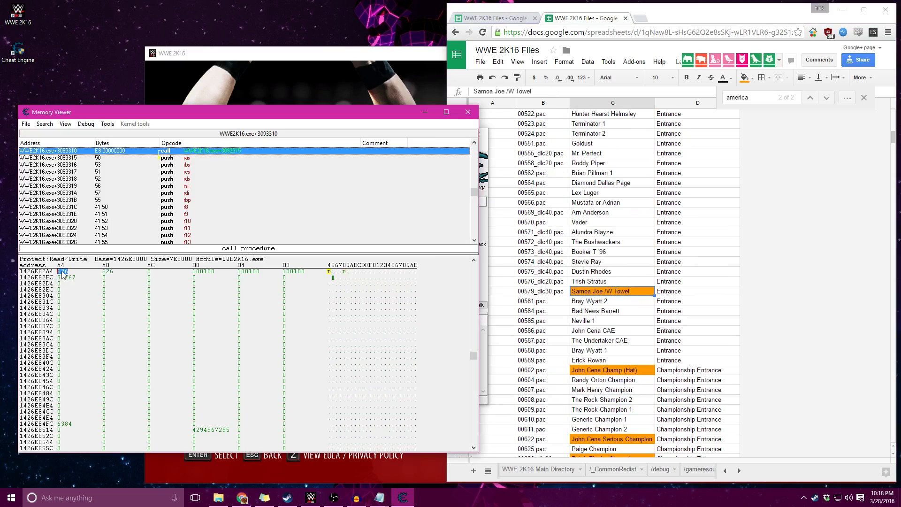
- Set the 4-byte entrance values at 1426E82A4 and 1426E82A8 to 579
double_click(62, 271)
type("579")
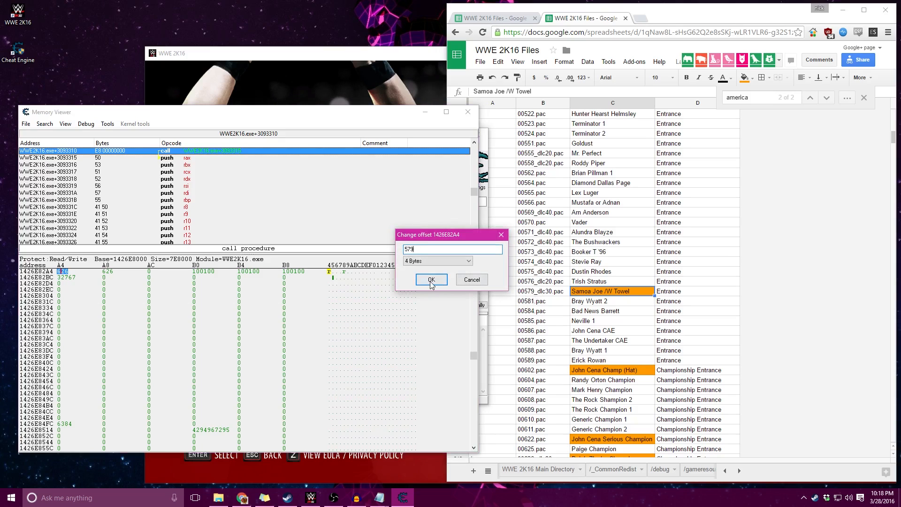
left_click(430, 280)
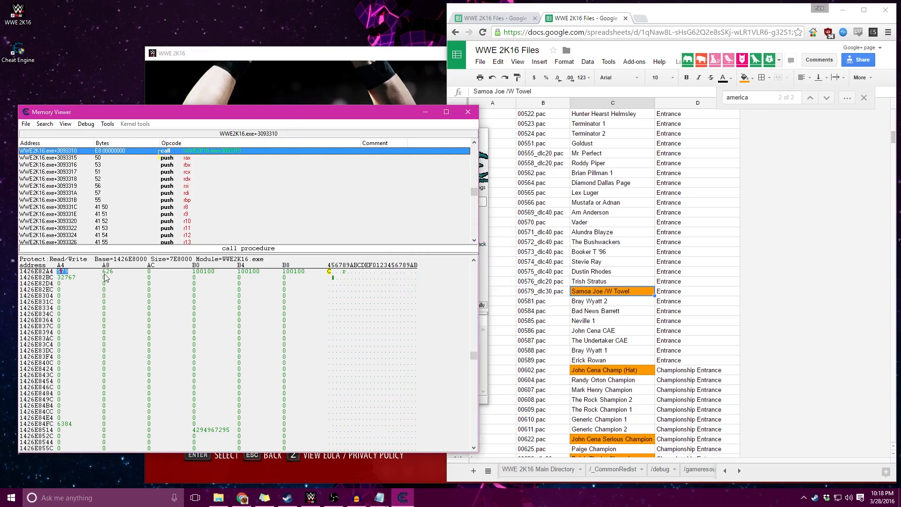
double_click(108, 271)
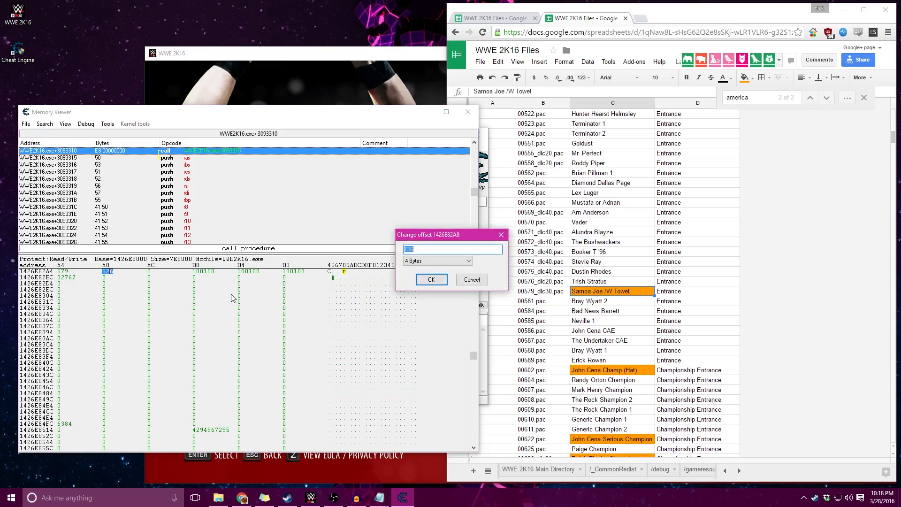
type("5")
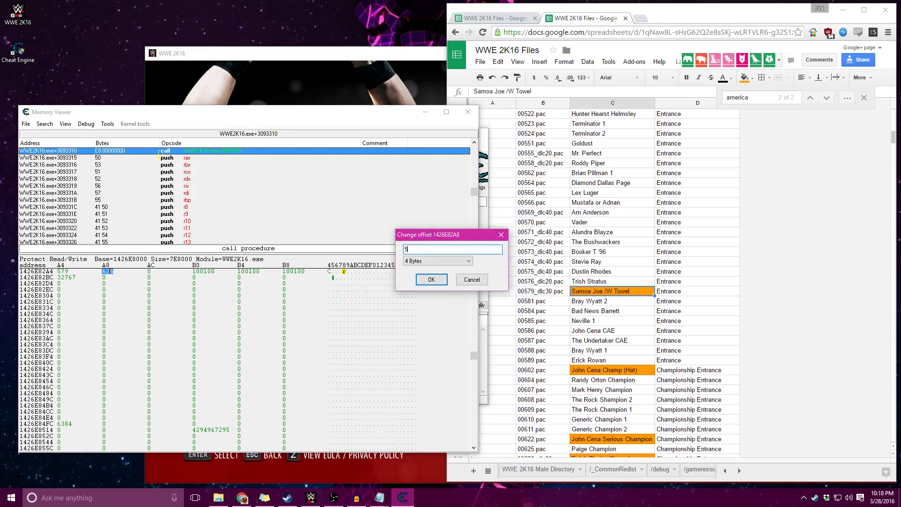
left_click(430, 280)
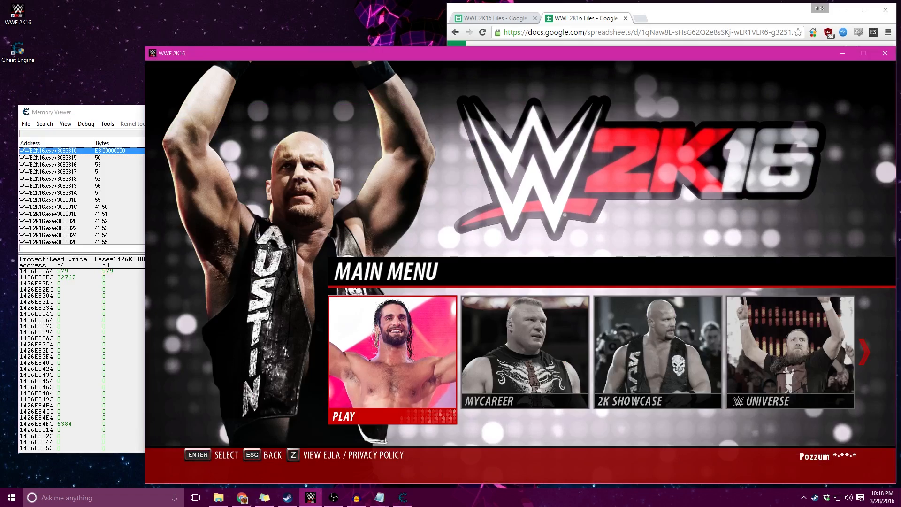
- Start a Normal One on One match to watch Big E's entrance
left_click(392, 357)
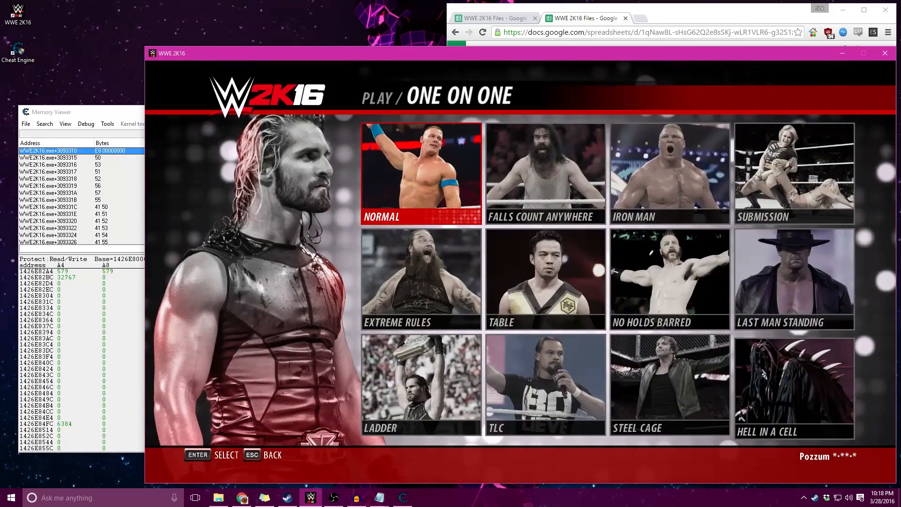
left_click(421, 174)
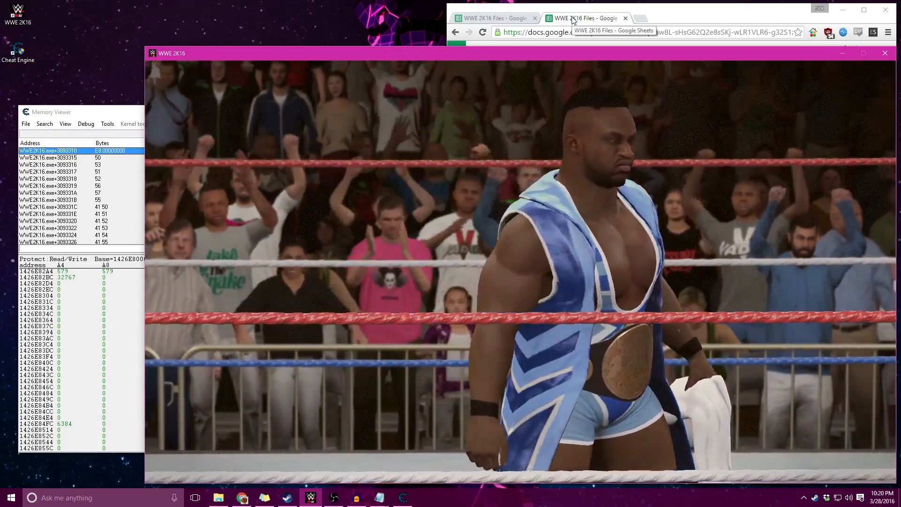
- Browse orange entrances: Tyler Breeze Selfie Cam, Brock Lesnar W/ Paul Heyman, Erick Rowan W/ Mask
left_click(586, 18)
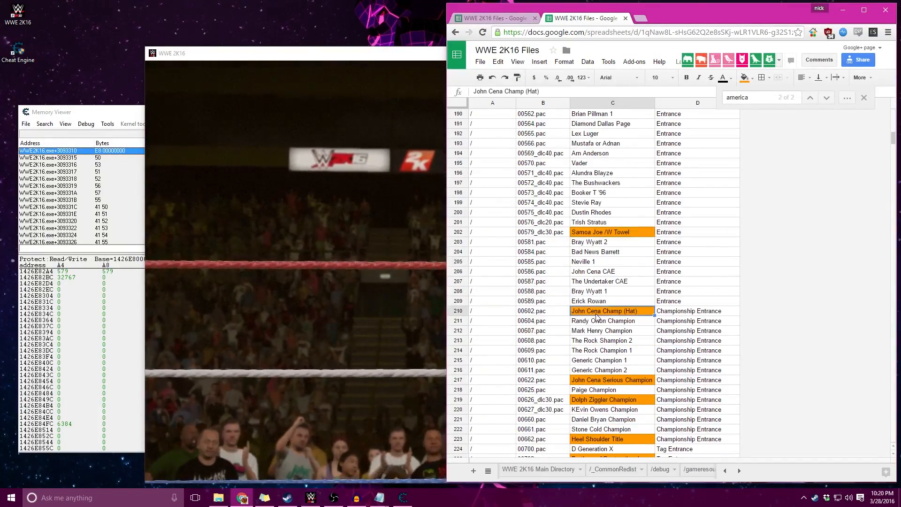
scroll("down", 3)
type("d")
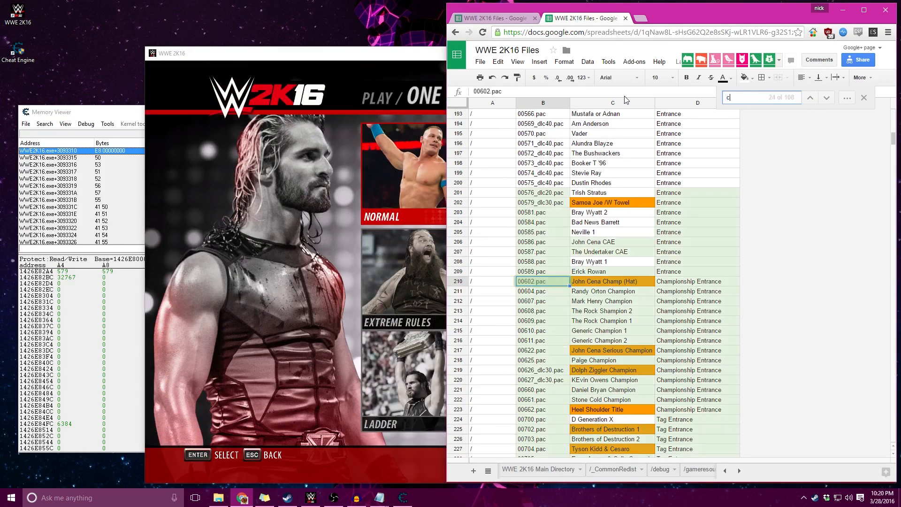
type("am")
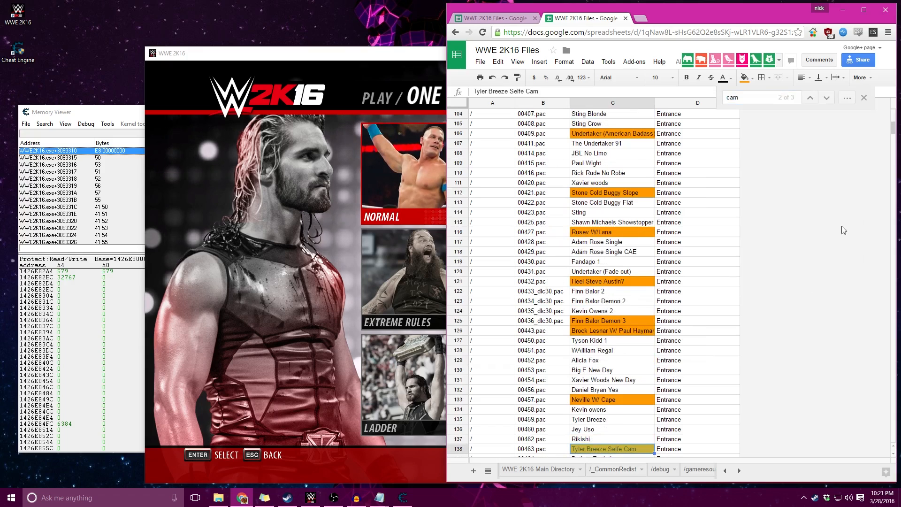
scroll("down", 3)
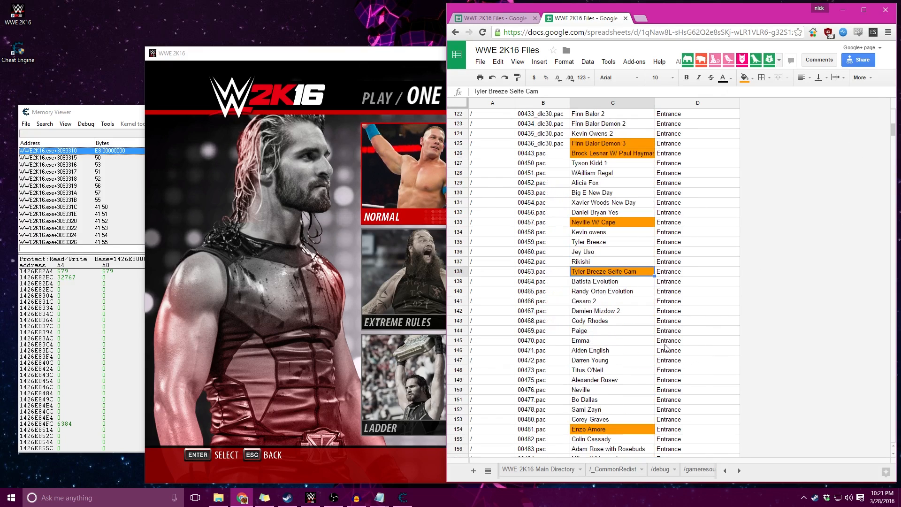
left_click(543, 271)
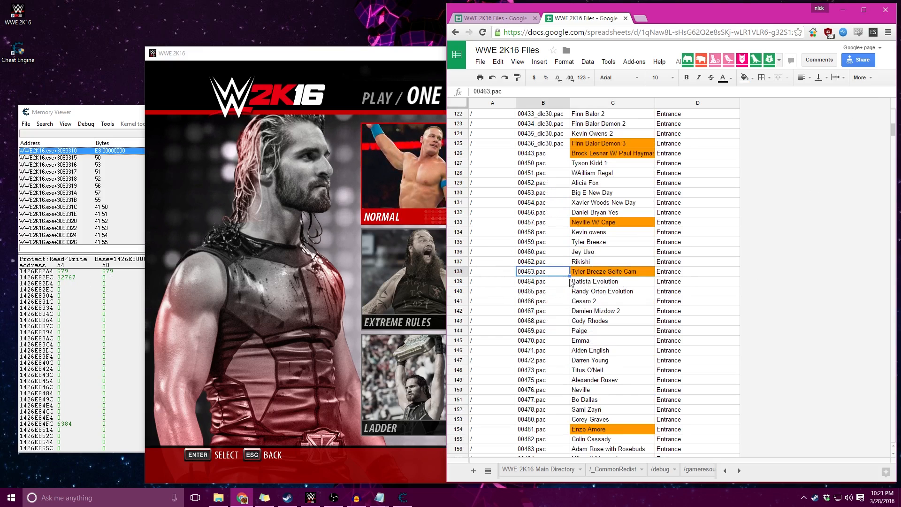
scroll("down", 3)
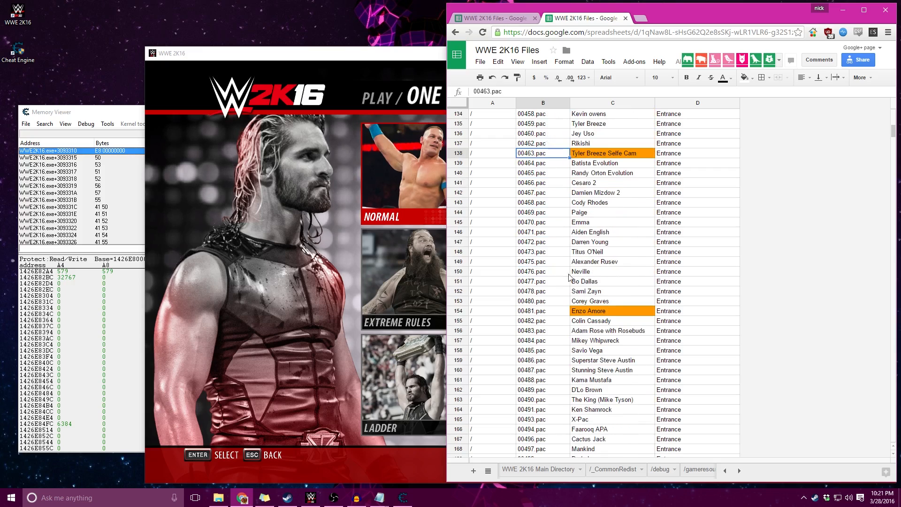
left_click(542, 311)
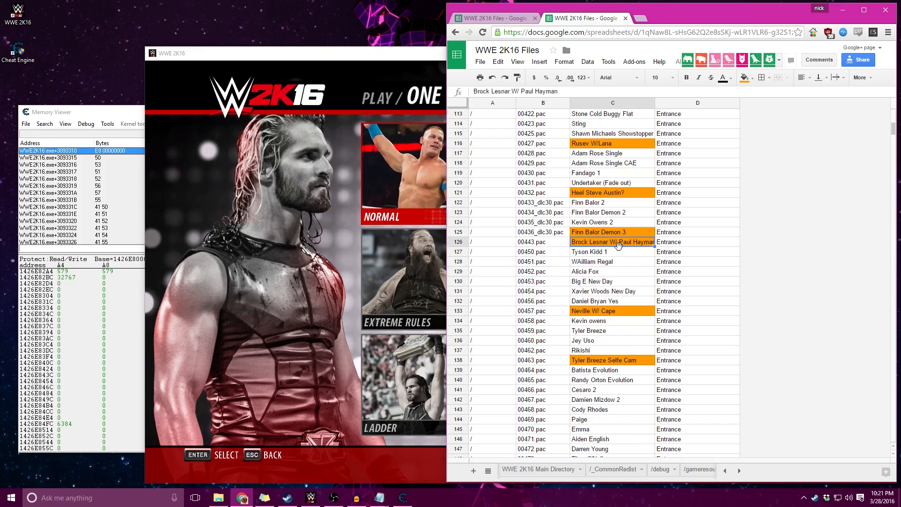
scroll("down", 3)
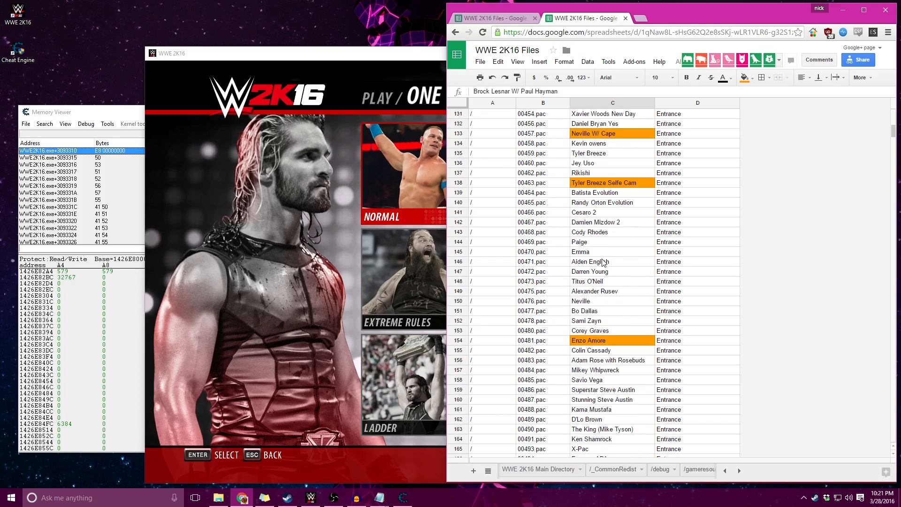
scroll("down", 3)
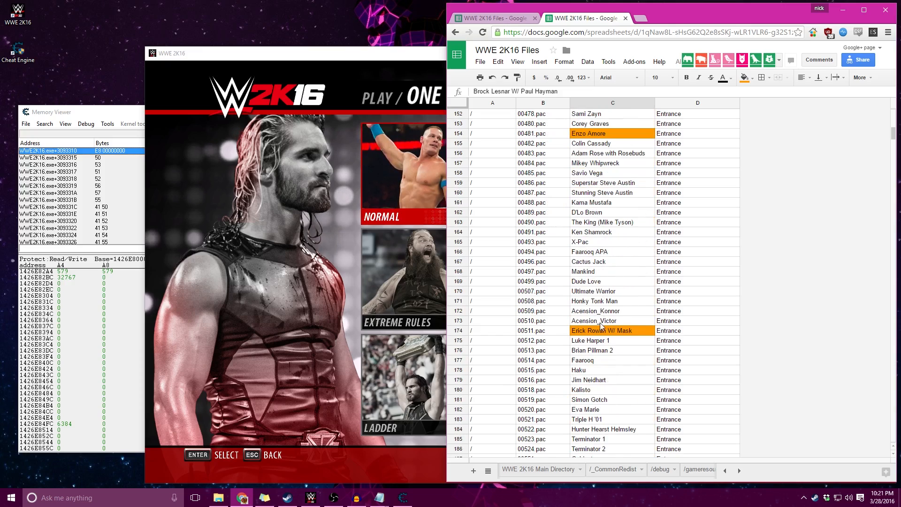
left_click(612, 331)
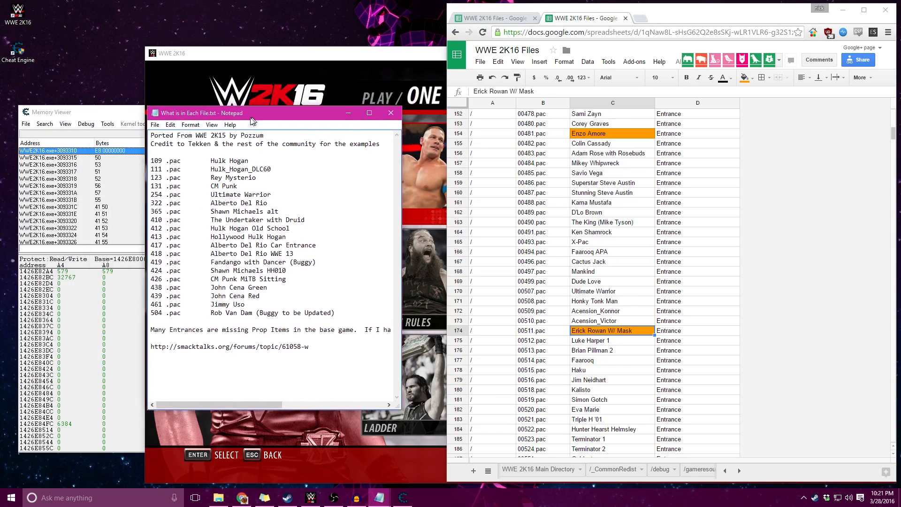
left_click_drag(274, 113, 244, 114)
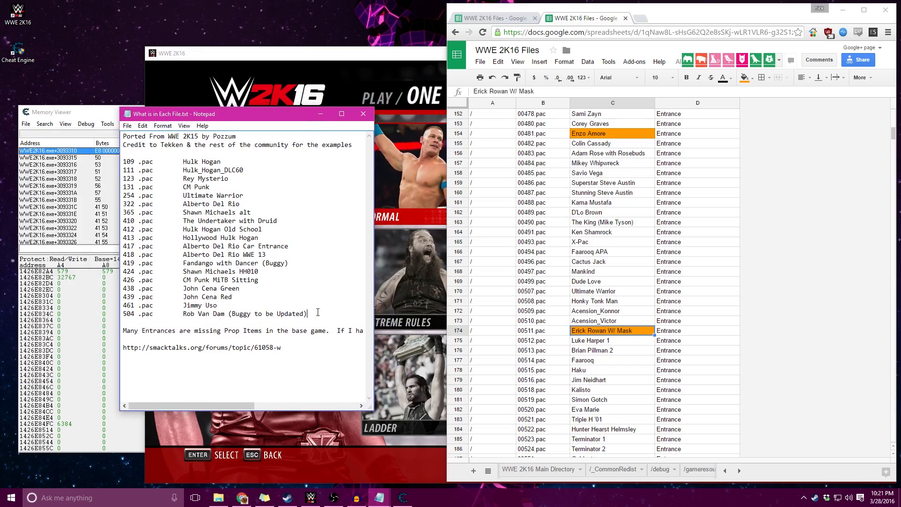
left_click_drag(123, 161, 307, 314)
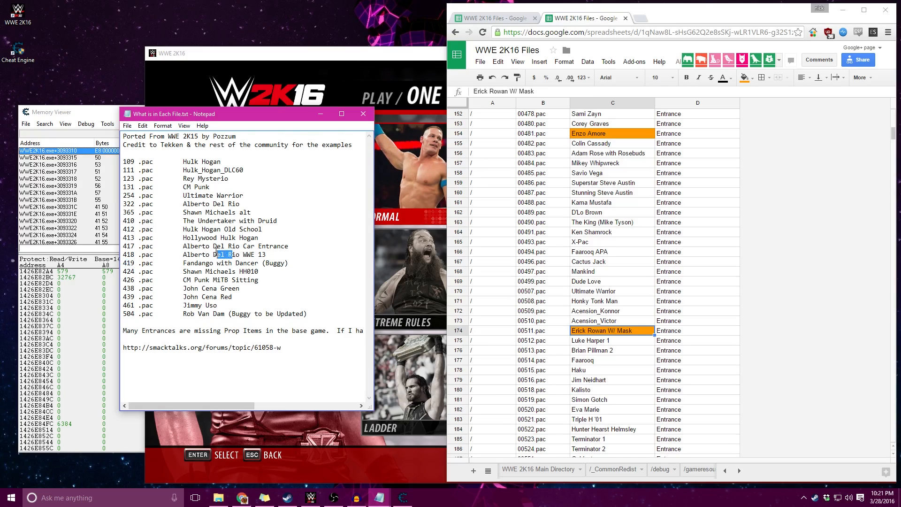
double_click(223, 238)
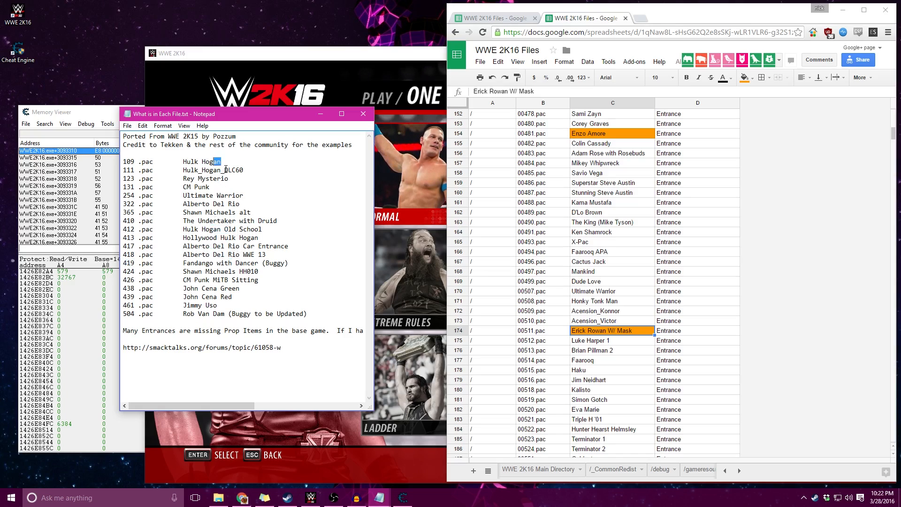
double_click(198, 186)
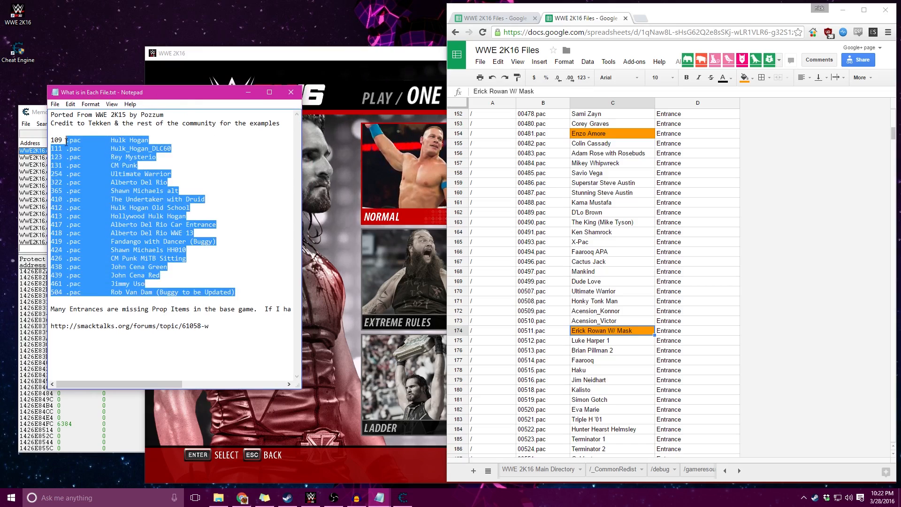
left_click(241, 294)
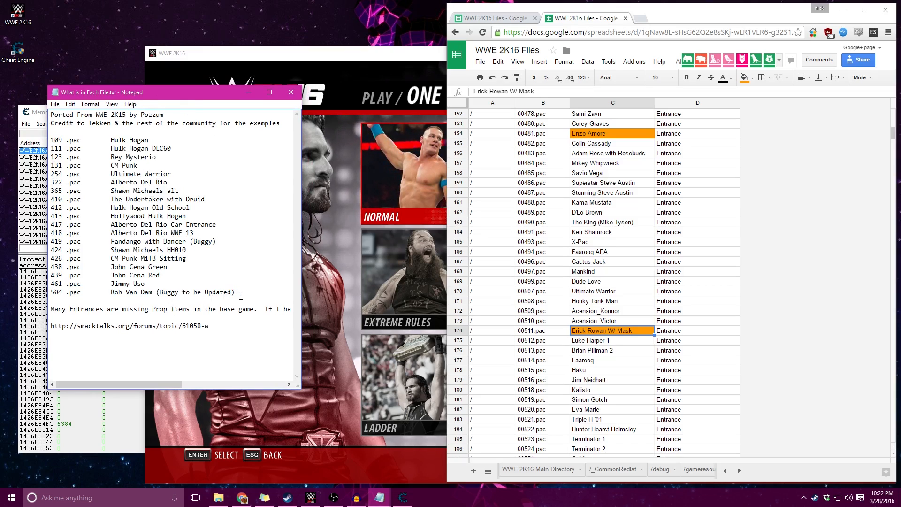
left_click_drag(53, 140, 235, 292)
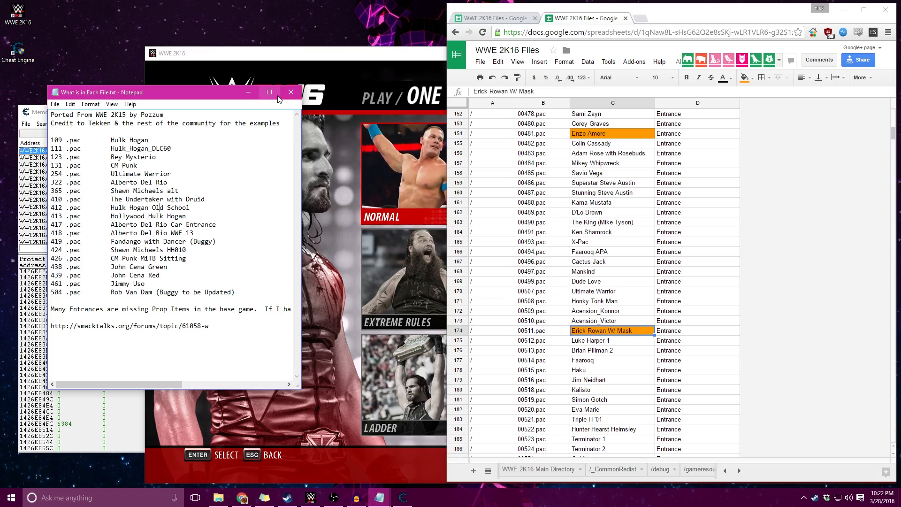
left_click(290, 92)
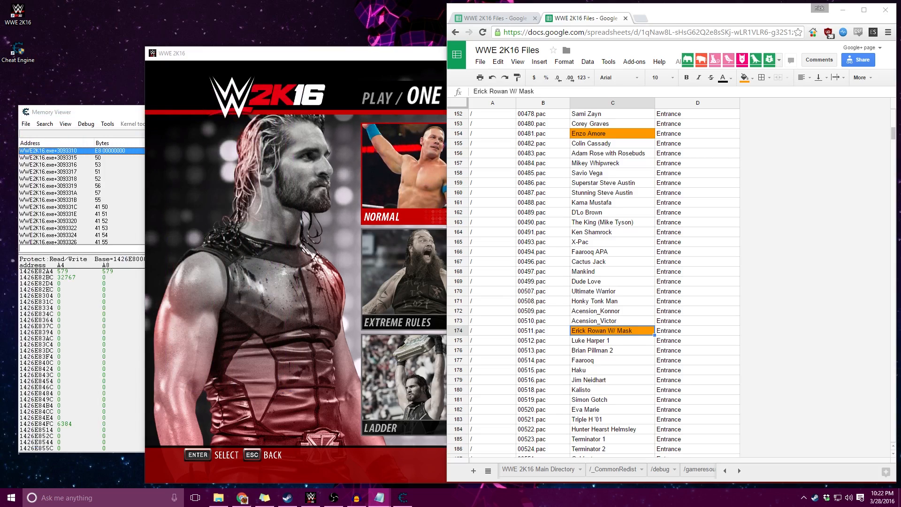
- Scroll through the Winning Animation rows to the Royal Rumble, Ladder and Title files
scroll("down", 3)
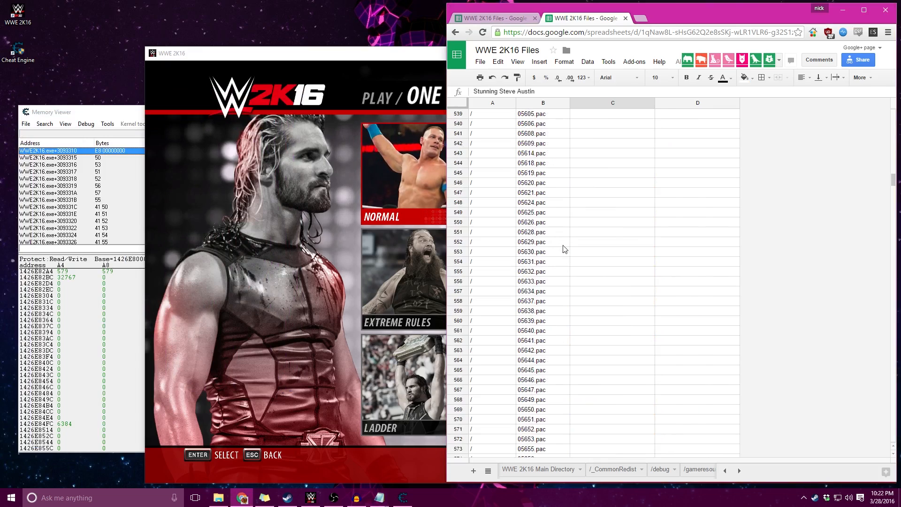
scroll("down", 3)
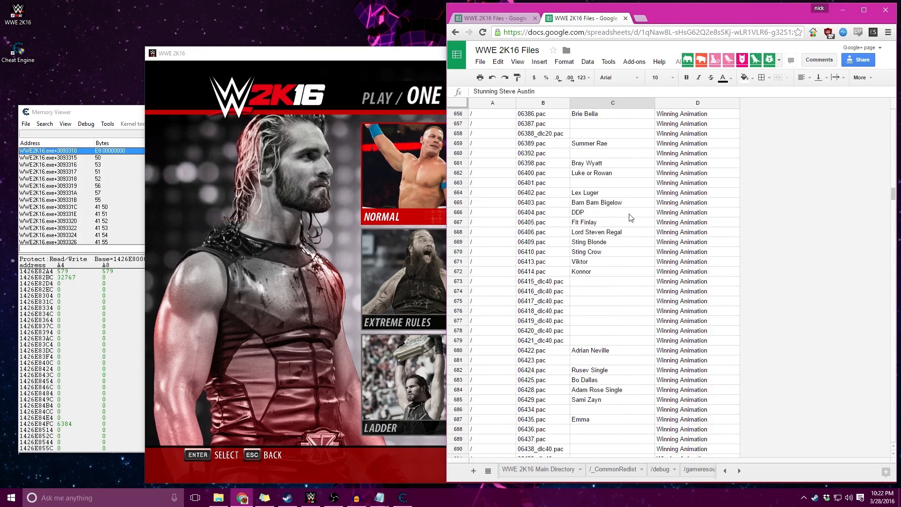
scroll("up", 3)
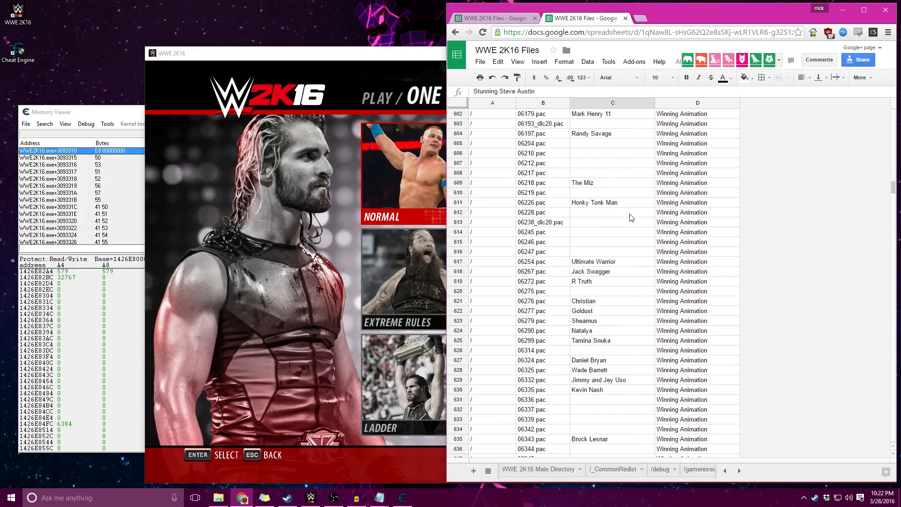
scroll("up", 3)
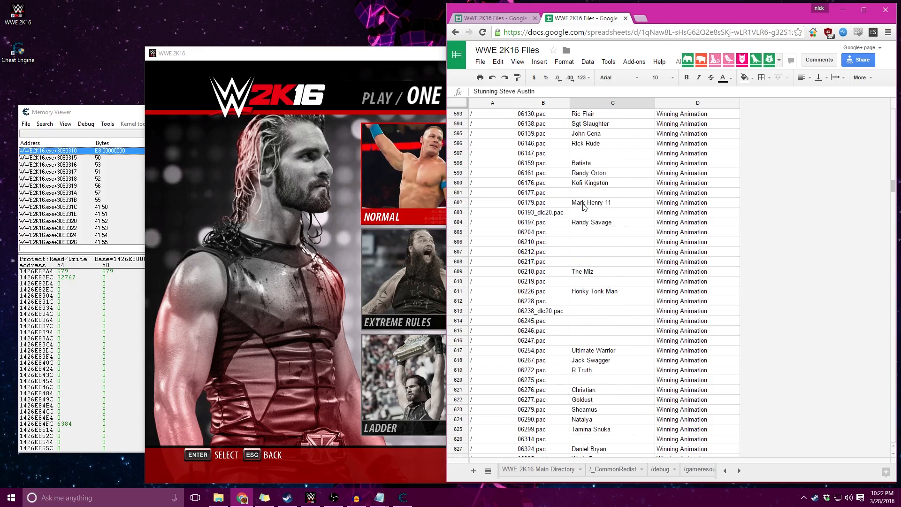
scroll("down", 3)
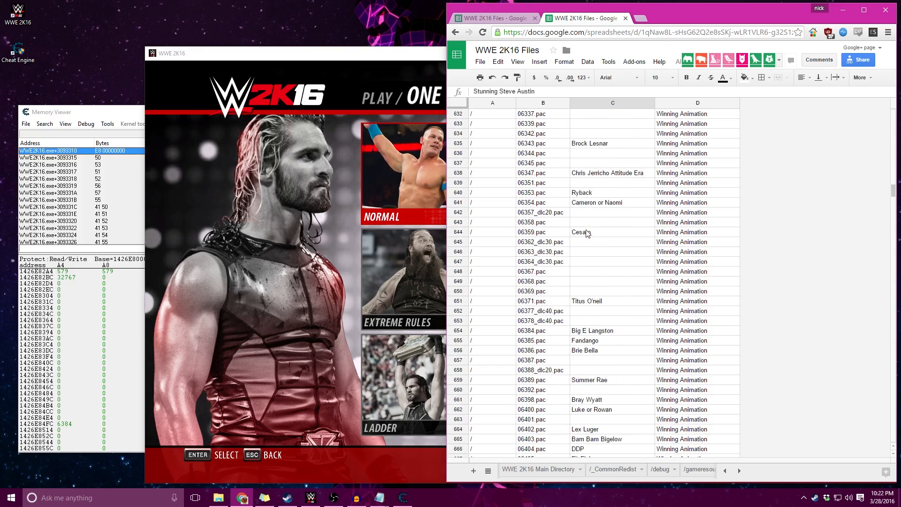
scroll("down", 3)
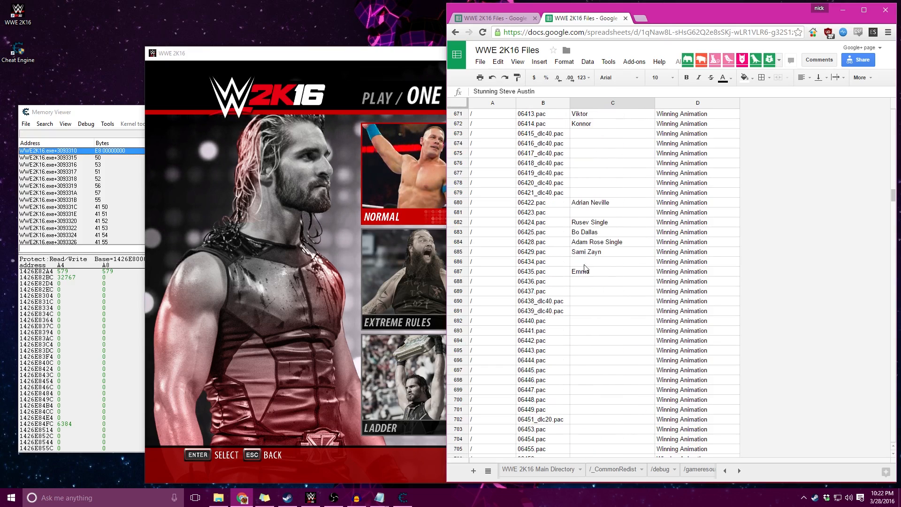
scroll("down", 3)
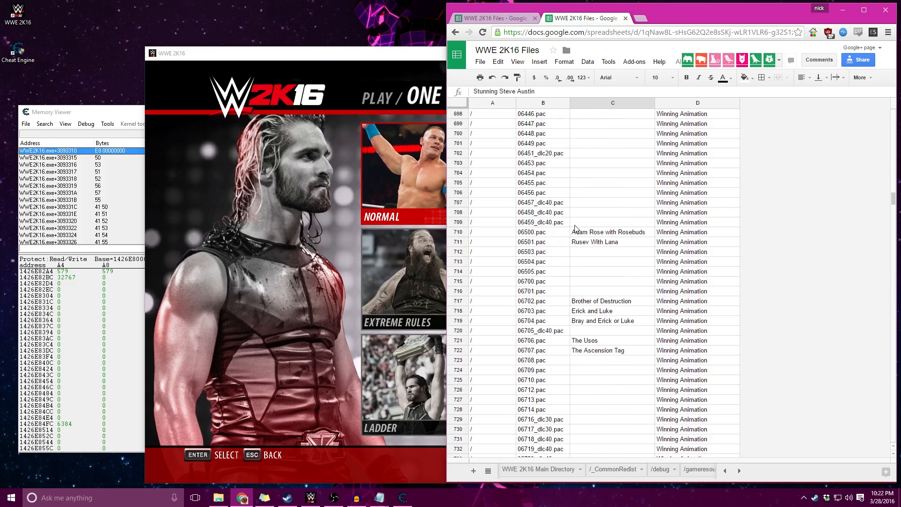
scroll("down", 3)
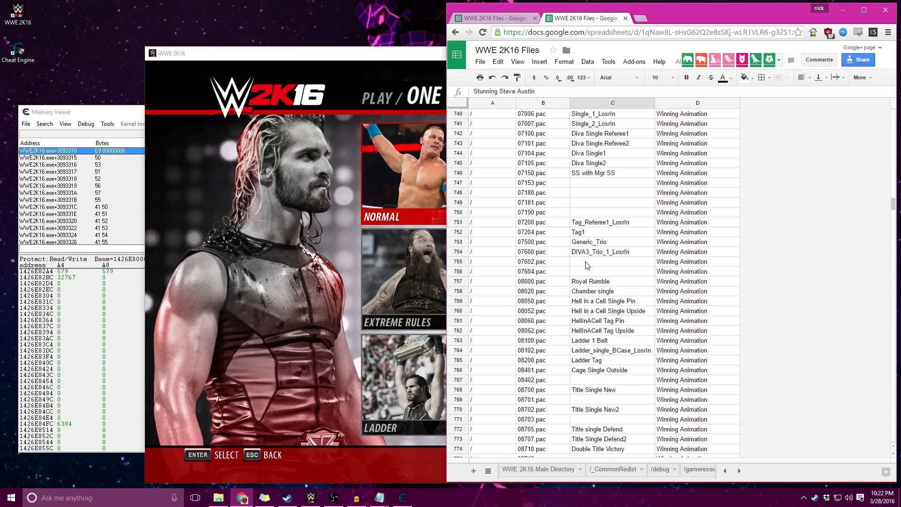
scroll("down", 3)
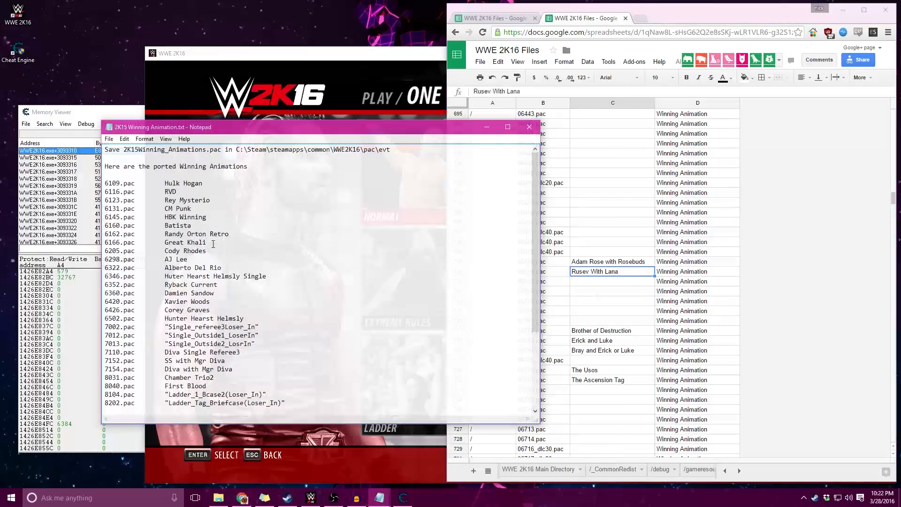
- Highlight the Great Khali and Rey Mysterio 6123.pac lines, then return to the Memory Sheet
scroll("down", 3)
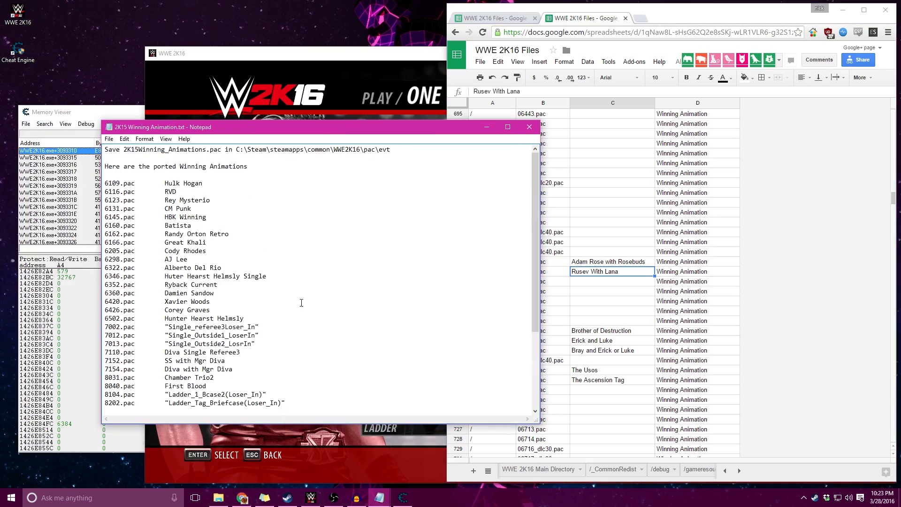
left_click_drag(107, 183, 214, 377)
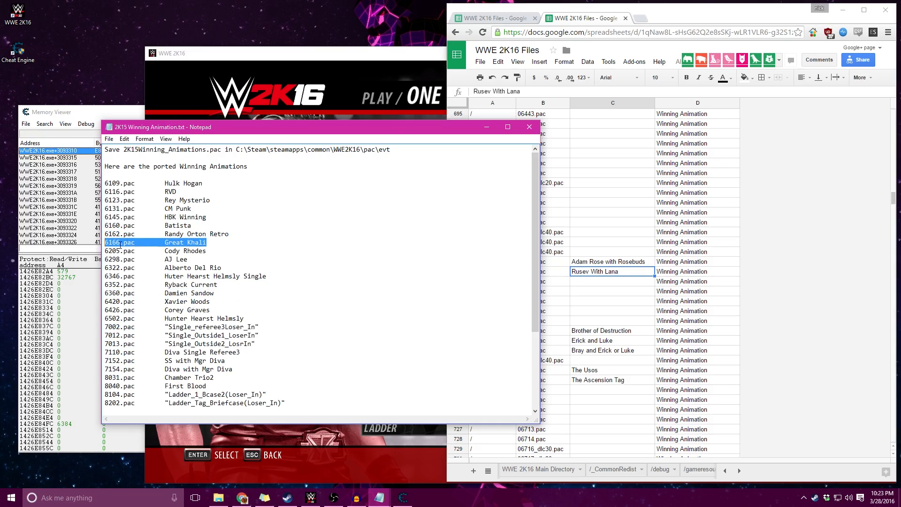
left_click(195, 209)
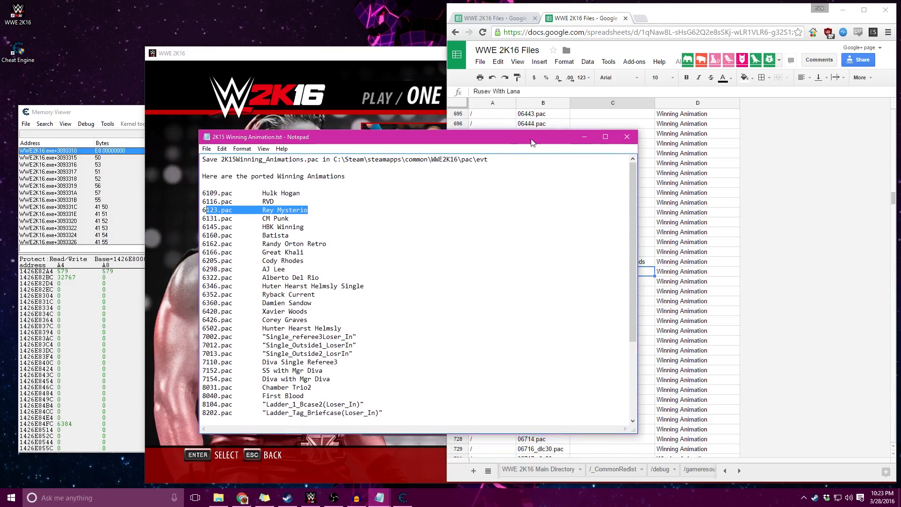
left_click(495, 18)
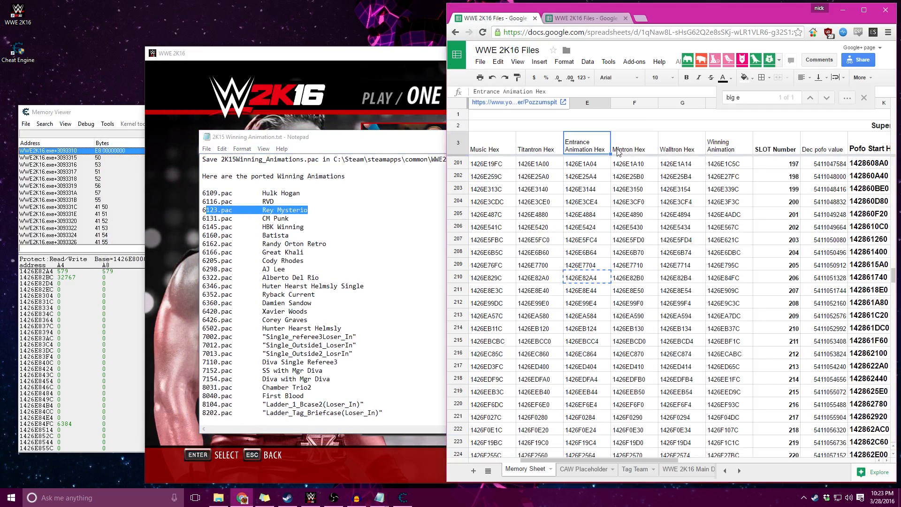
- Copy row 210's winning animation address 1426E84FC and jump the memory viewer there
left_click(729, 142)
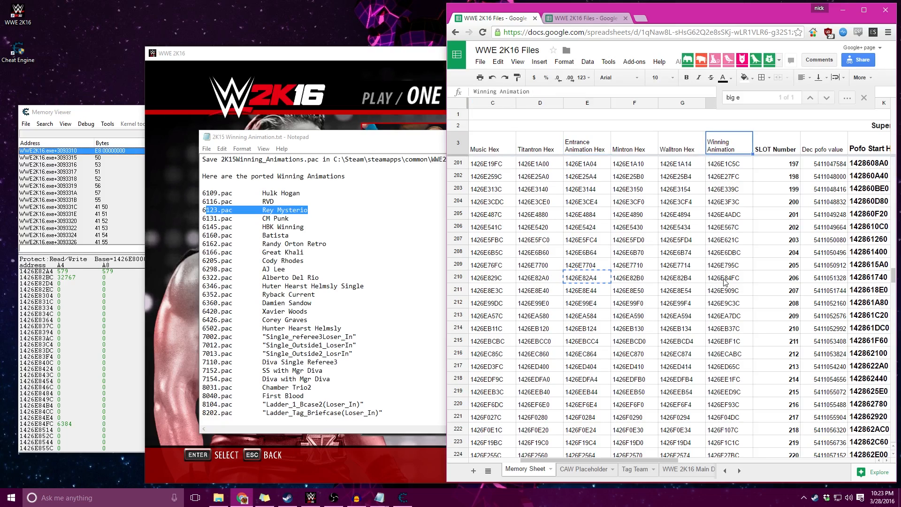
right_click(728, 277)
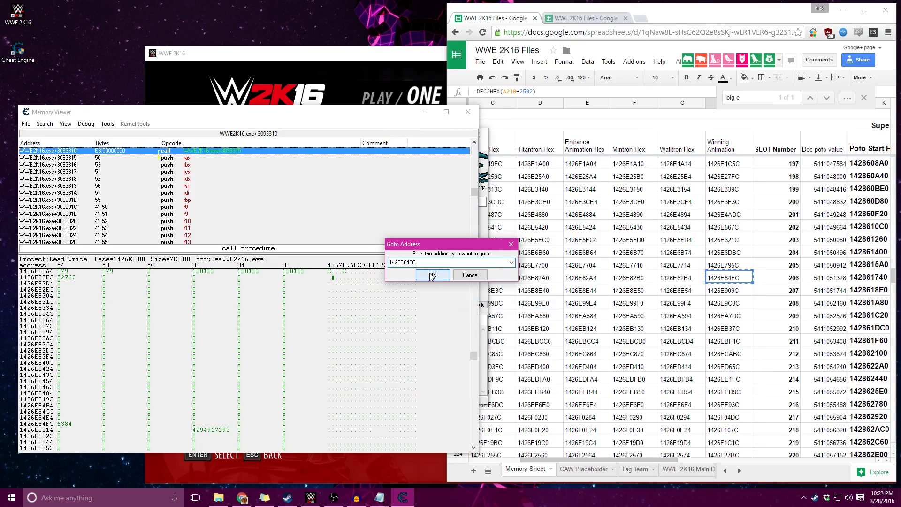
left_click(432, 274)
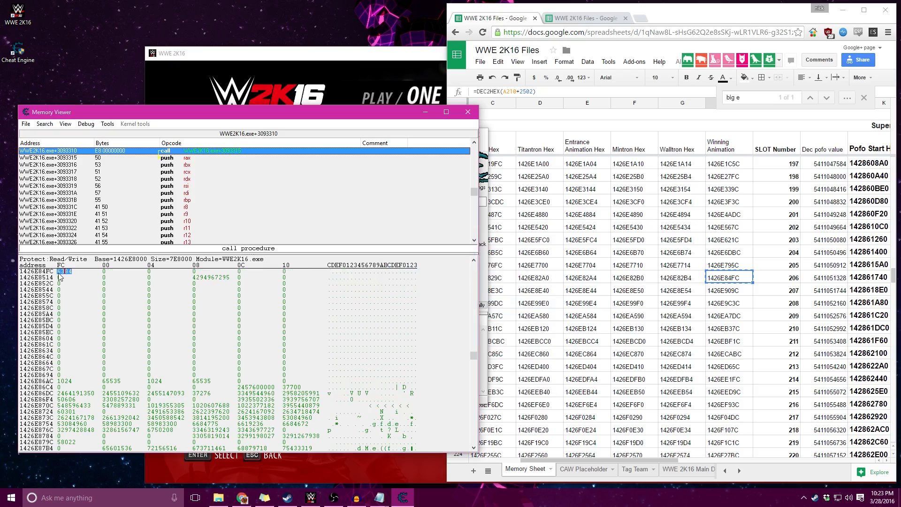
left_click(584, 18)
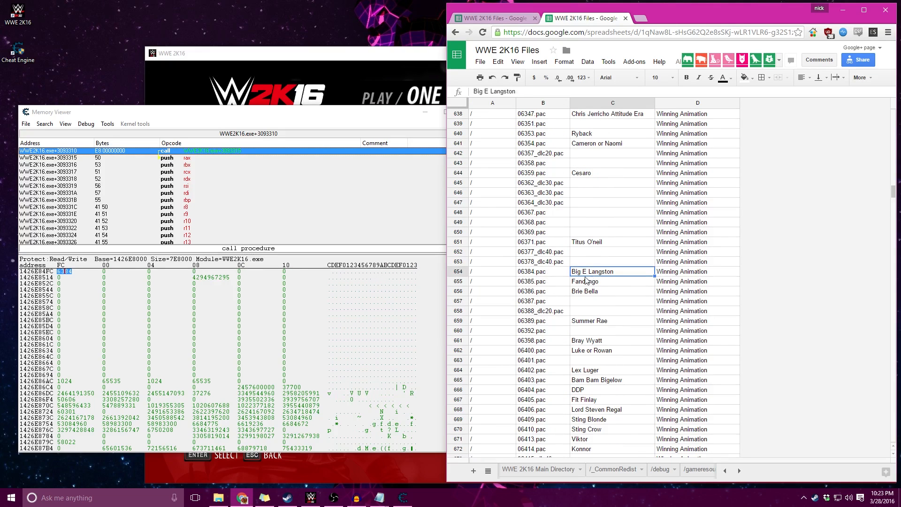
mouse_move(561, 287)
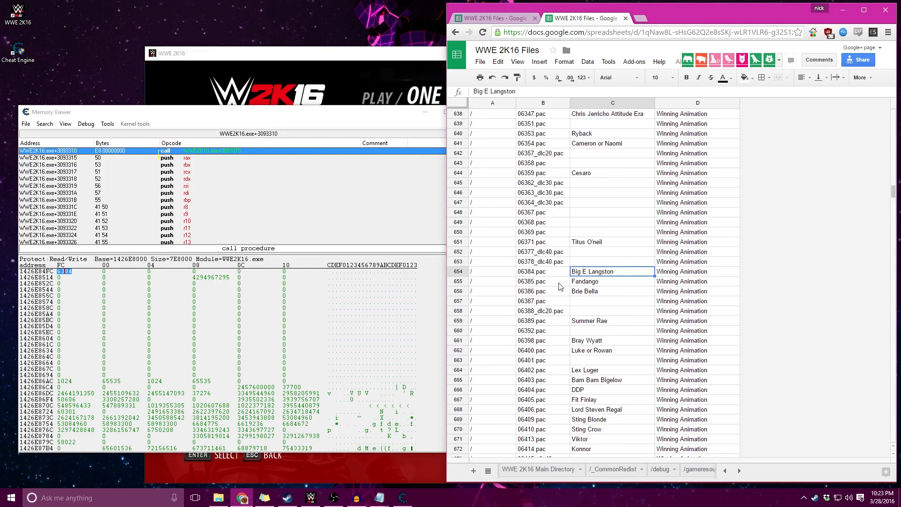
- Scroll the winning-animation file list to Andre The Giant's 06119.pac entry, then return to the Memory Sheet
scroll("down", 3)
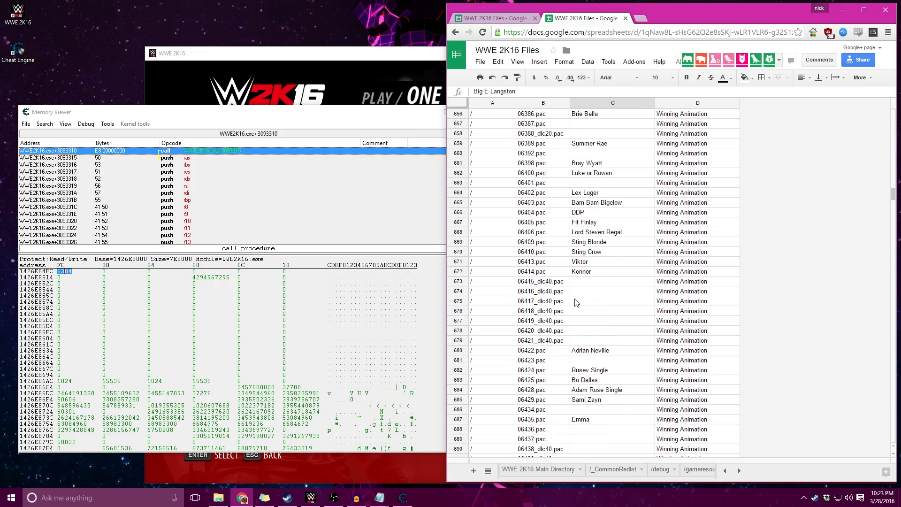
scroll("down", 3)
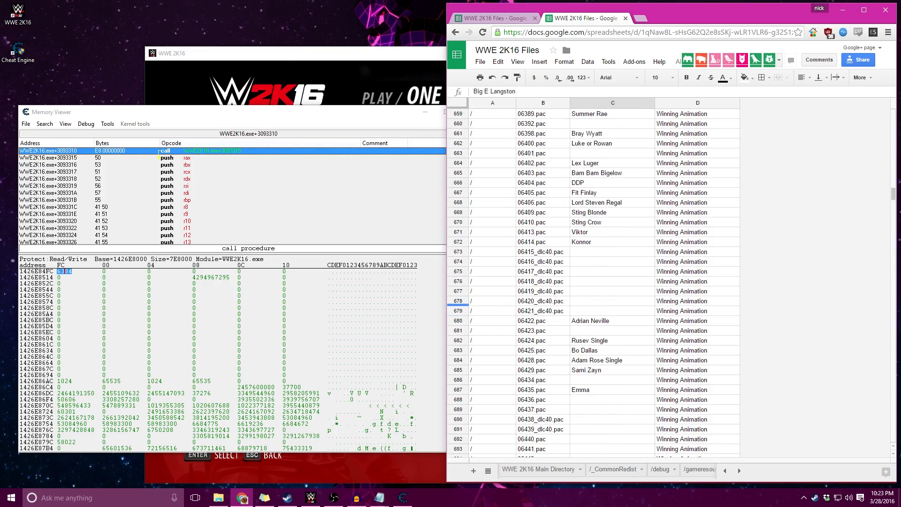
left_click(541, 281)
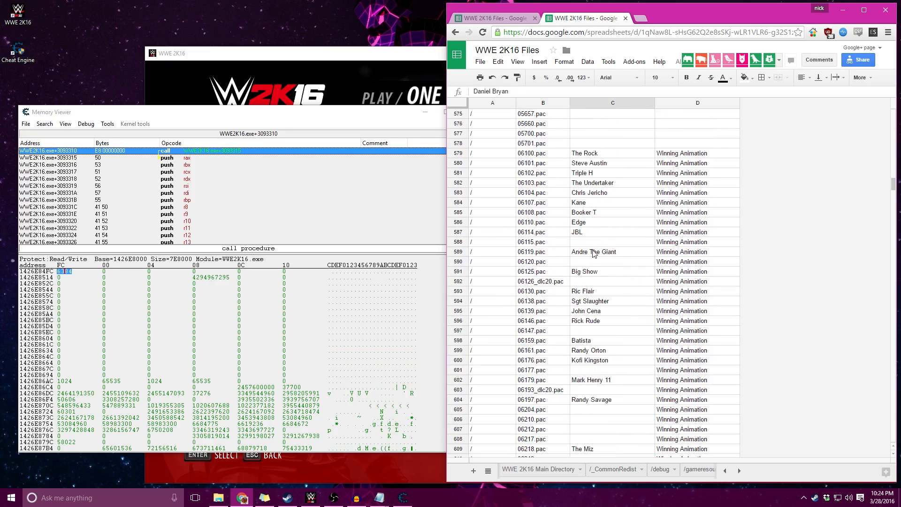
left_click(613, 251)
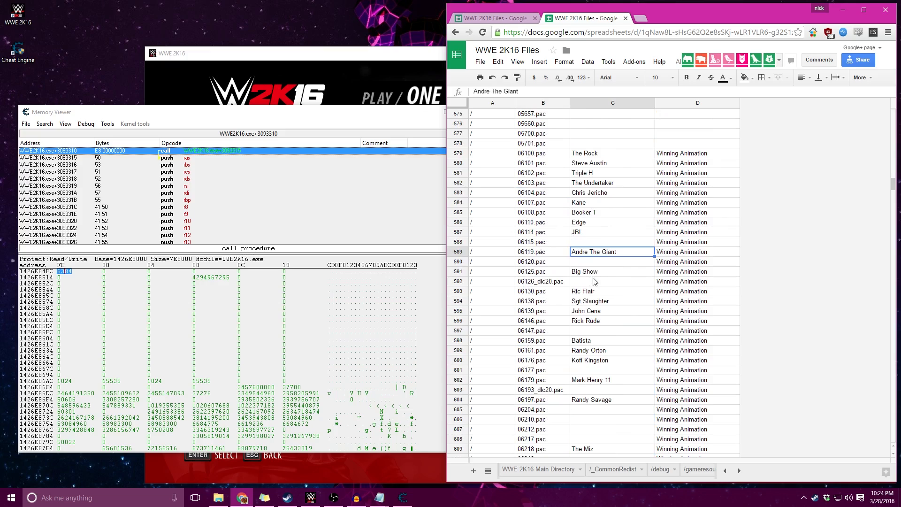
scroll("down", 3)
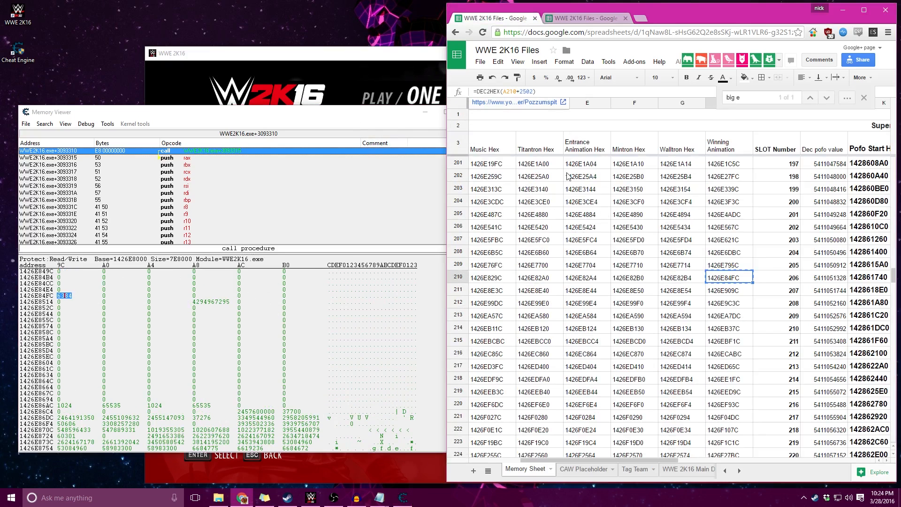
- Inspect the Music, Titantron and Mintron Hex columns in the Memory Sheet
left_click(491, 142)
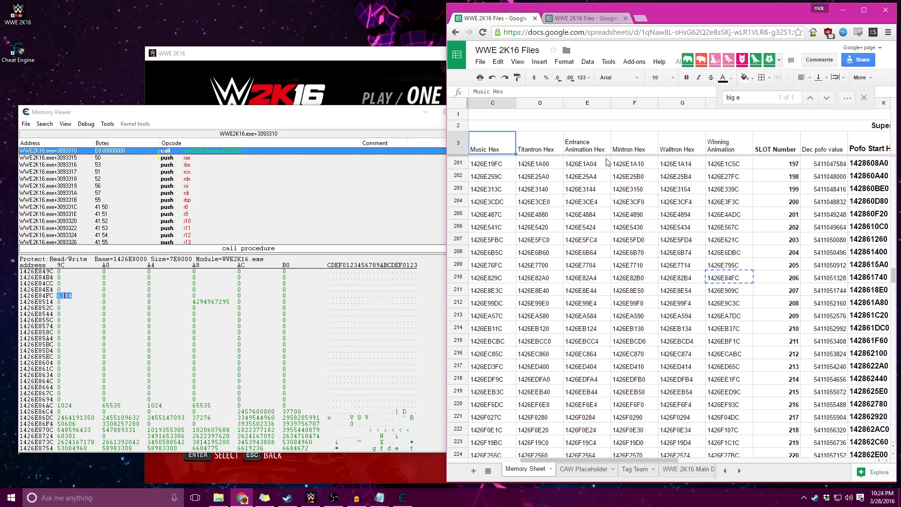
left_click(538, 145)
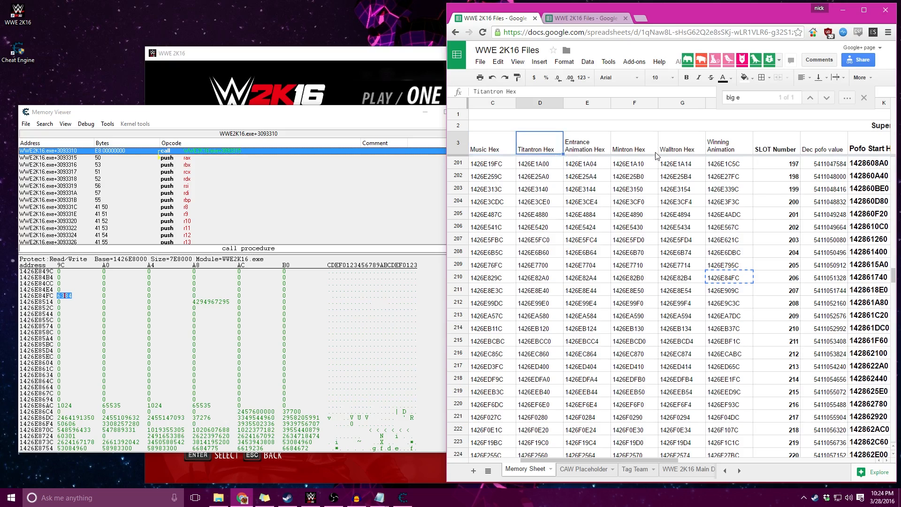
left_click(634, 139)
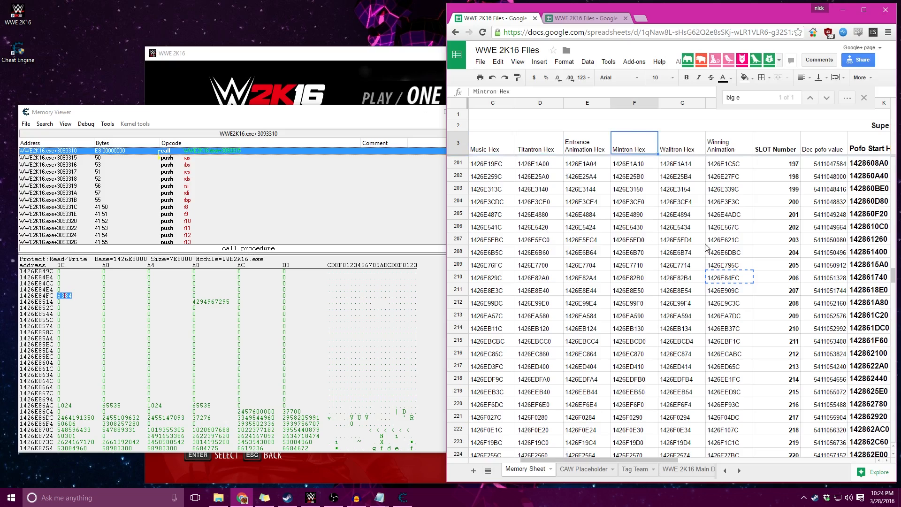
mouse_move(635, 154)
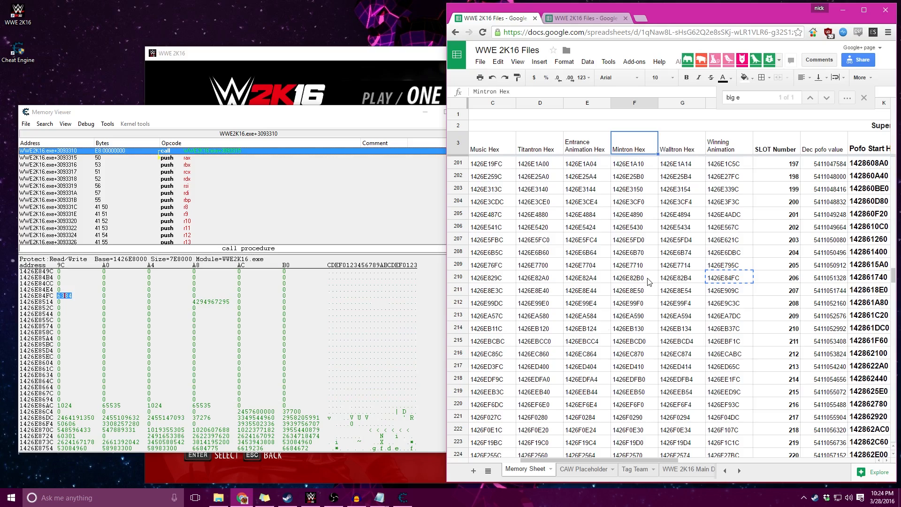
- Take row 210's Titantron address 1426E82A0 and jump the Memory Viewer to it
left_click(539, 277)
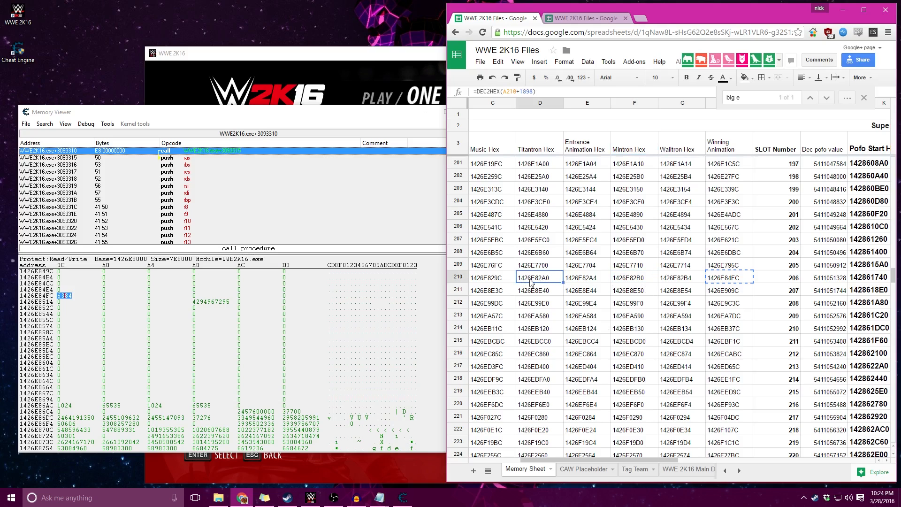
right_click(55, 295)
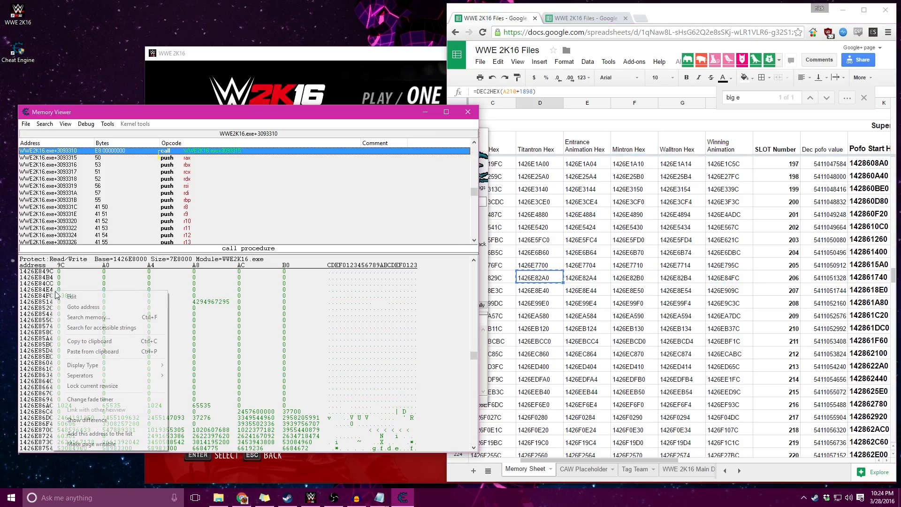
left_click(84, 306)
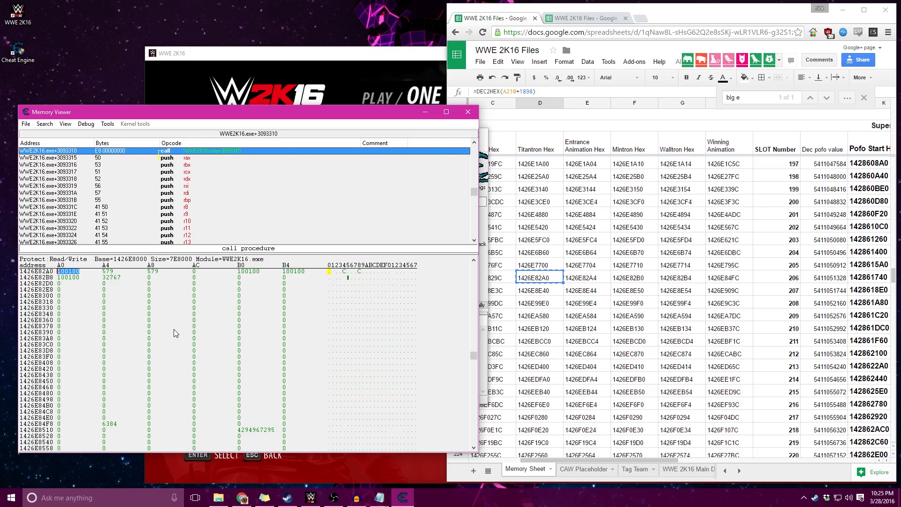
mouse_move(184, 332)
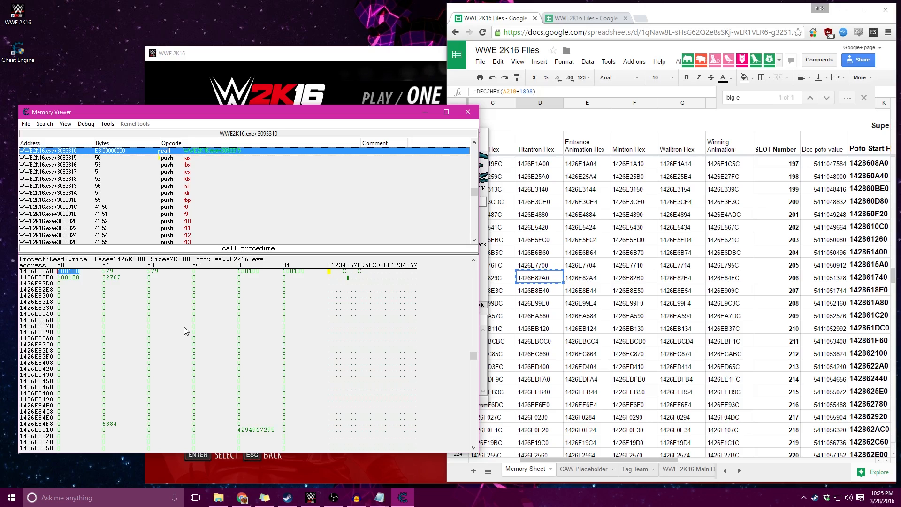